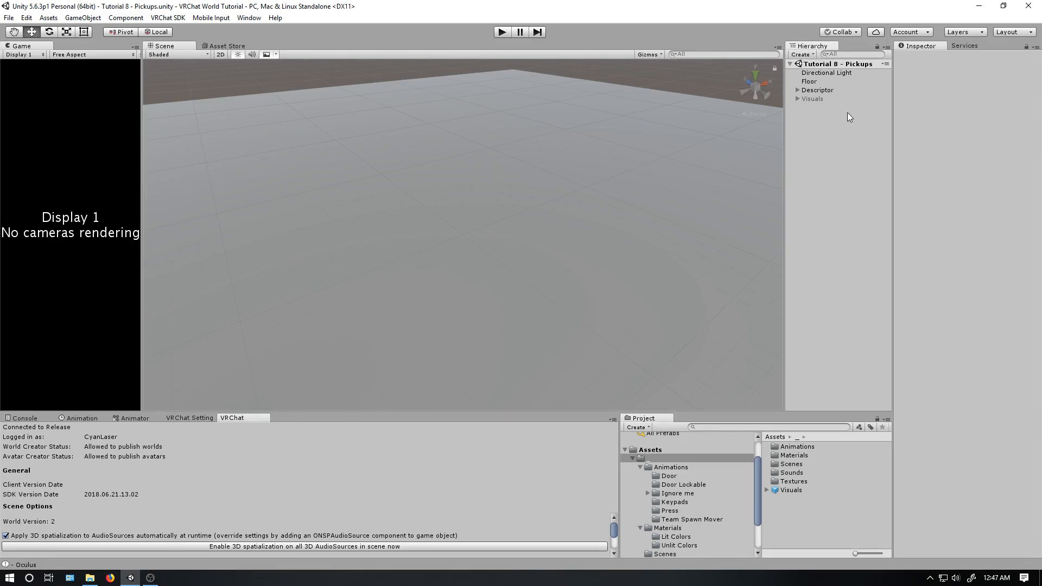
Keep the Descriptor respawning objects at respawn height, then select the Visuals axis object.
left_click(817, 90)
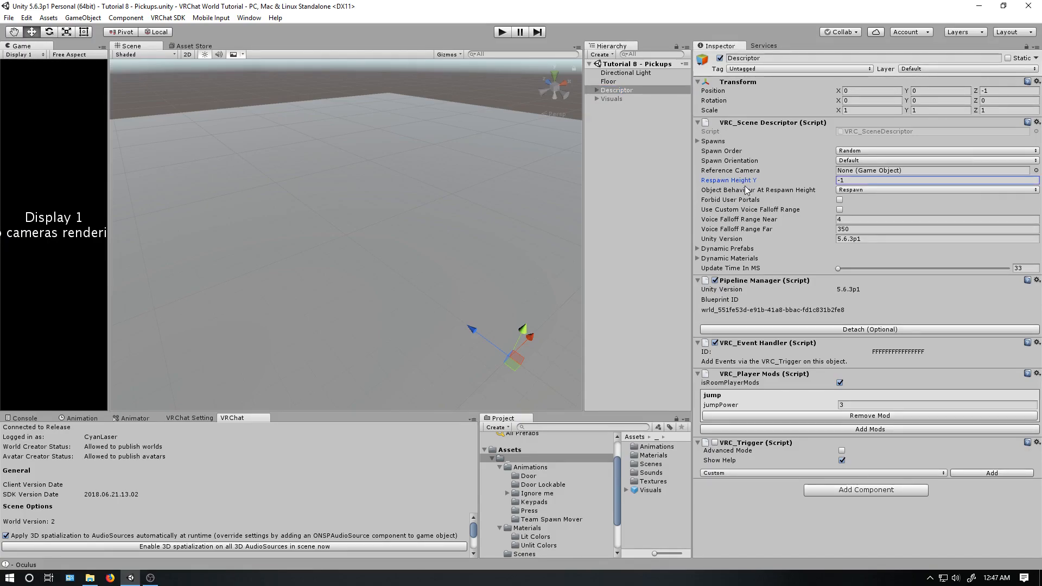
left_click(857, 180)
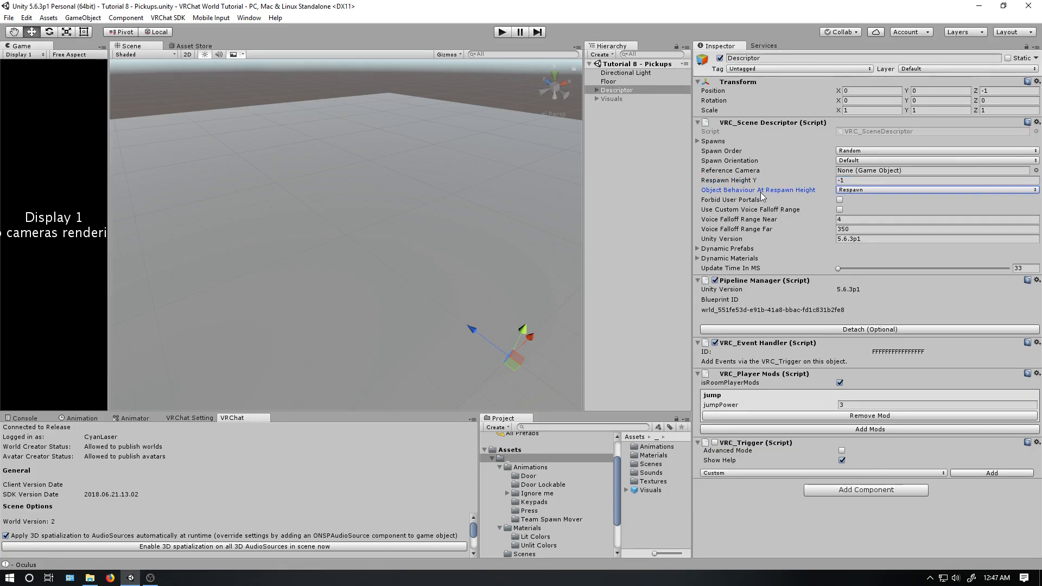
left_click(935, 189)
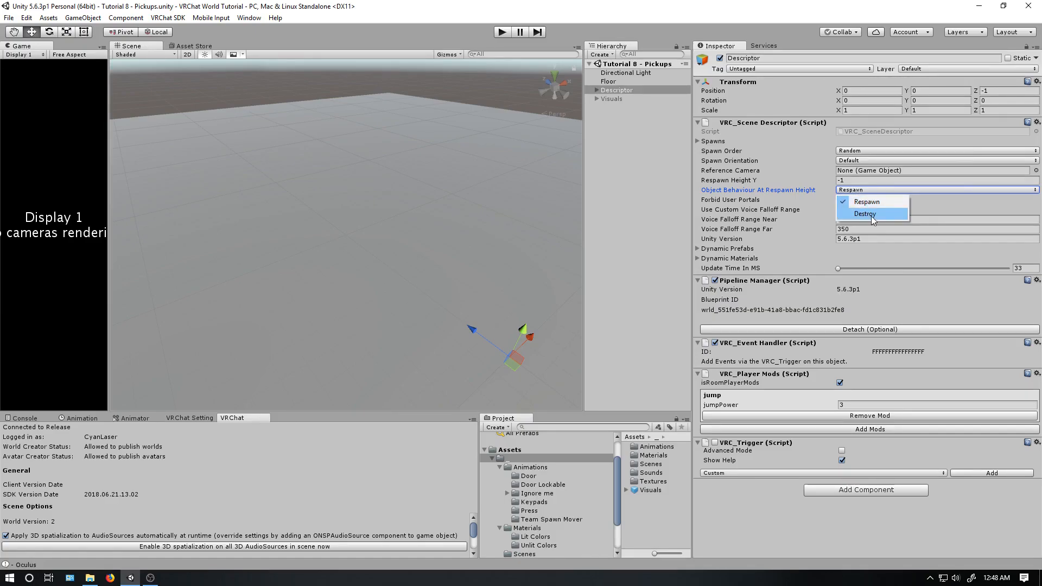
mouse_move(866, 201)
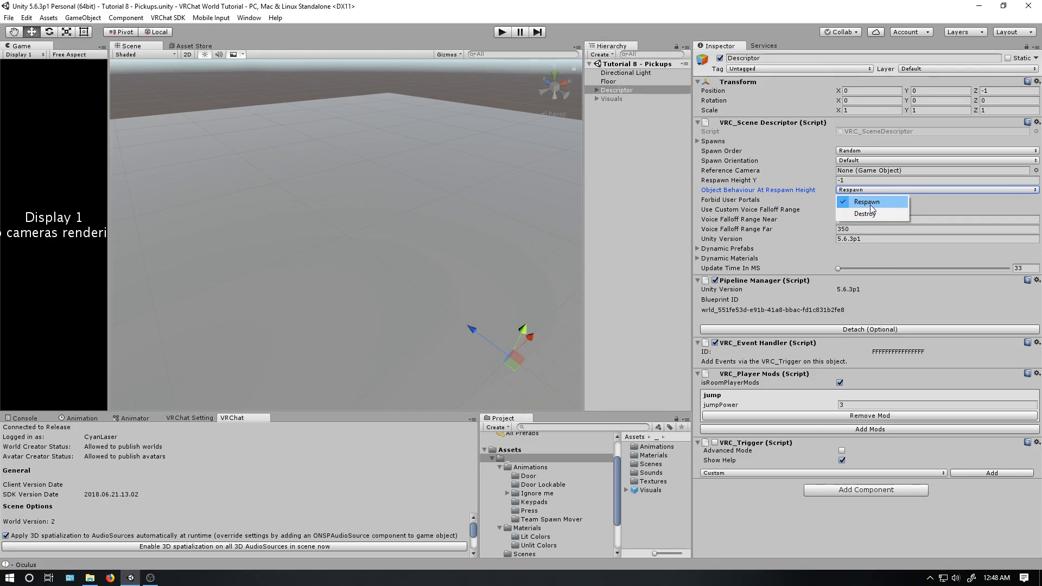
left_click(866, 201)
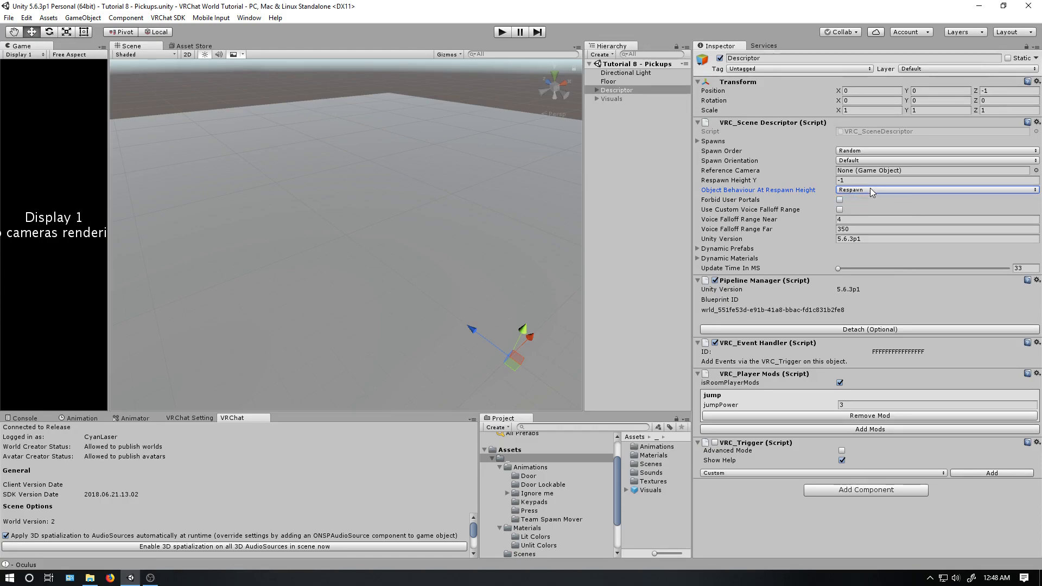
mouse_move(704, 198)
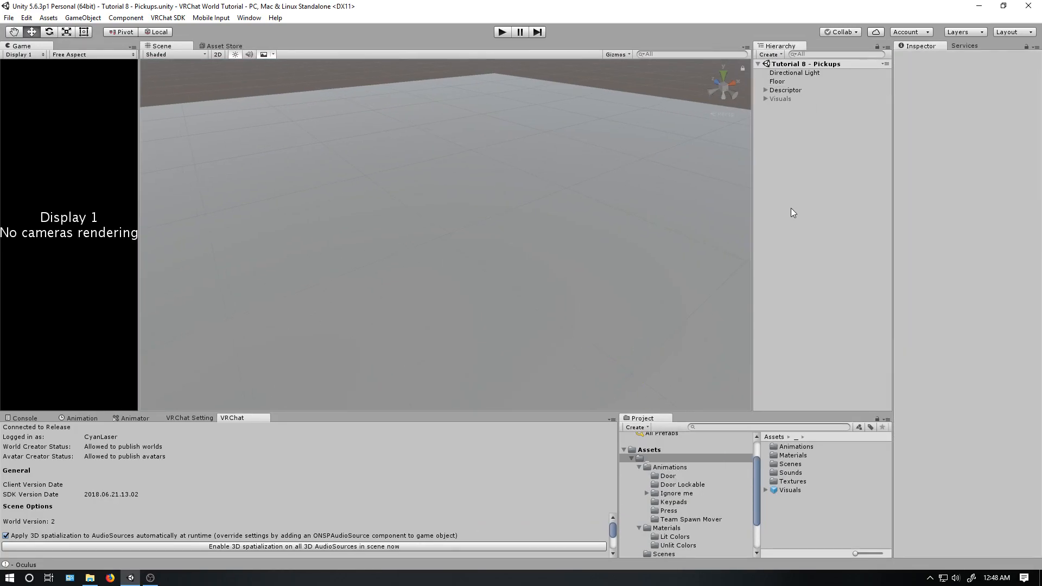
left_click(780, 98)
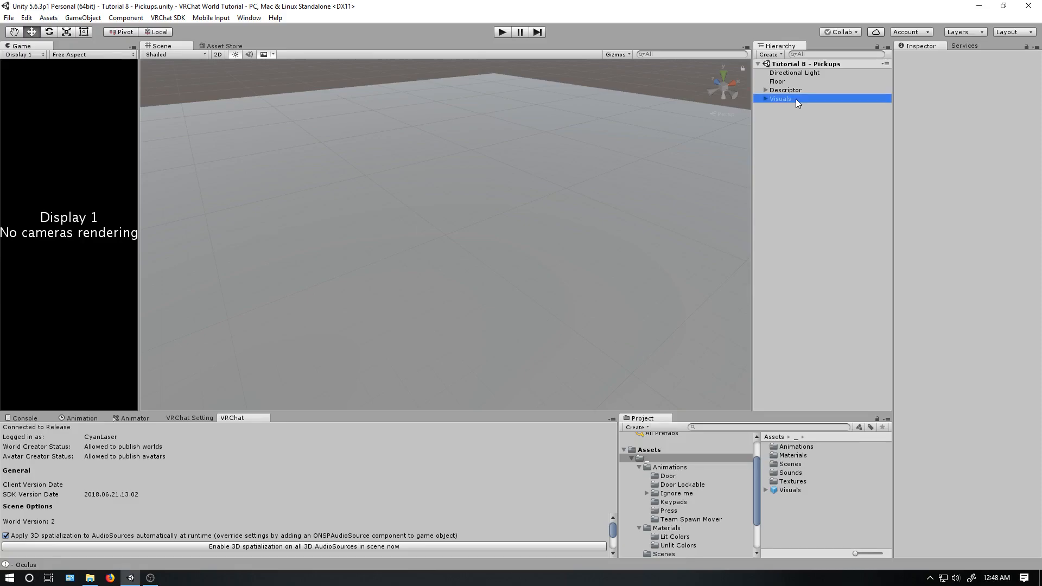
left_click(781, 98)
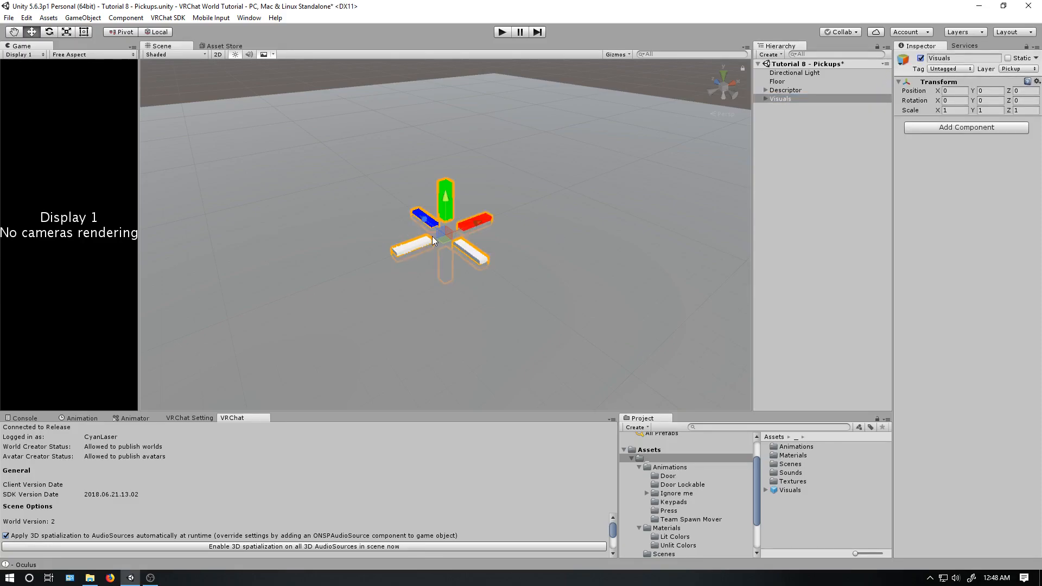
mouse_move(482, 266)
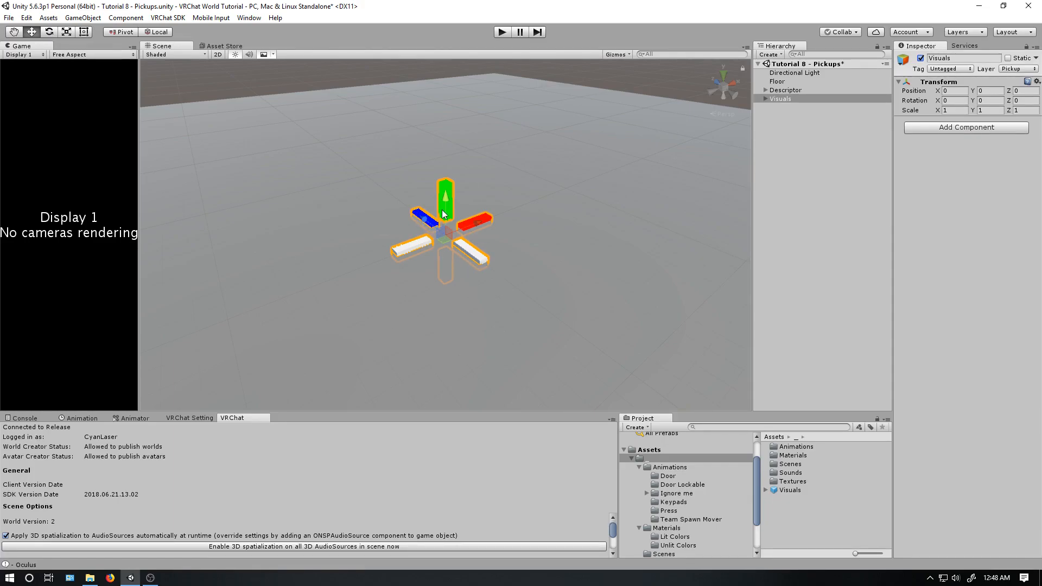
mouse_move(423, 207)
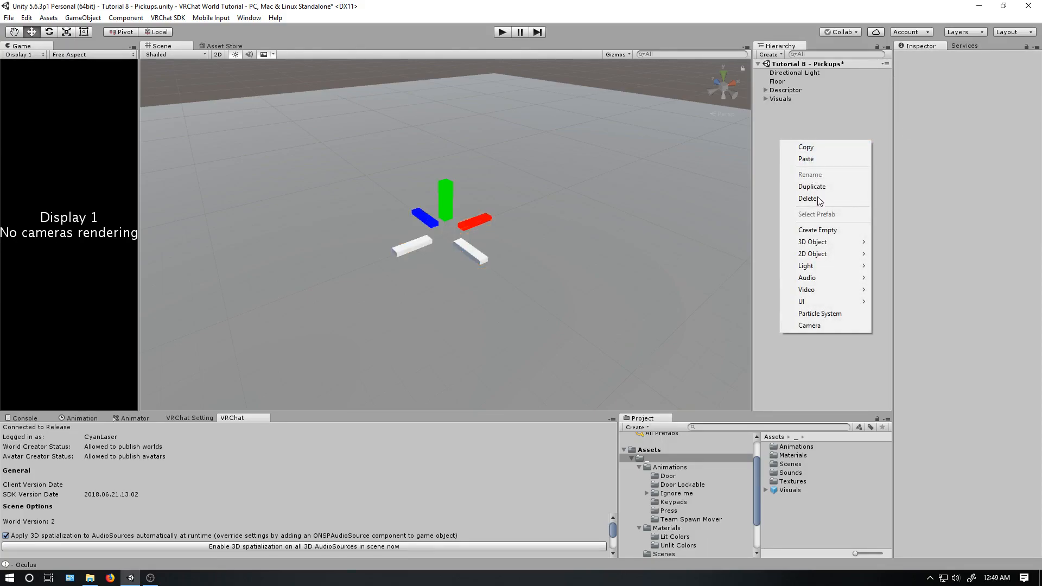
Create an empty object named Pickup, add a Box Collider, and search for VRC_Pickup.
left_click(817, 229)
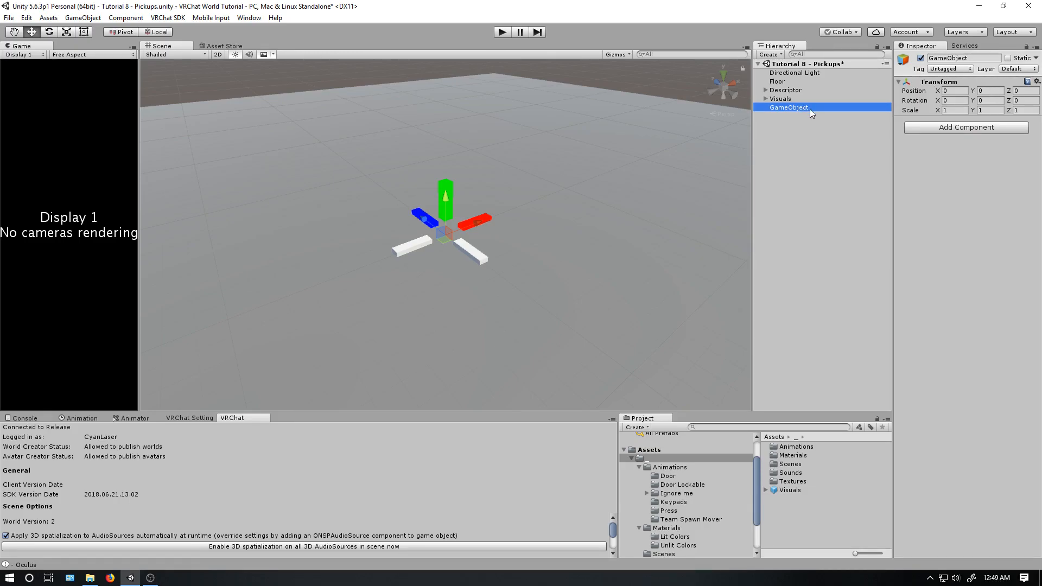
double_click(787, 106)
type("Pickup")
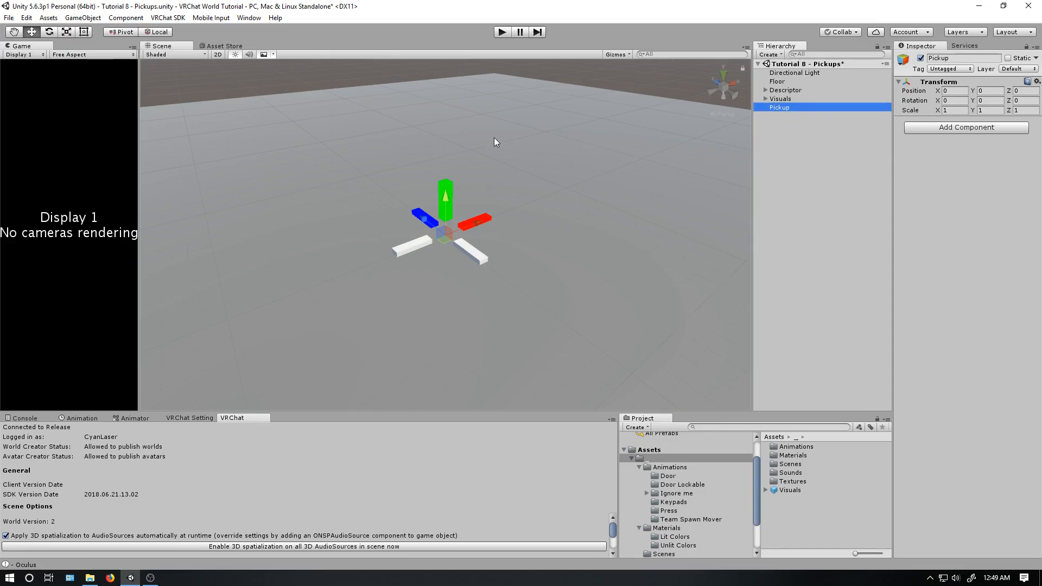
type("vrc_trig")
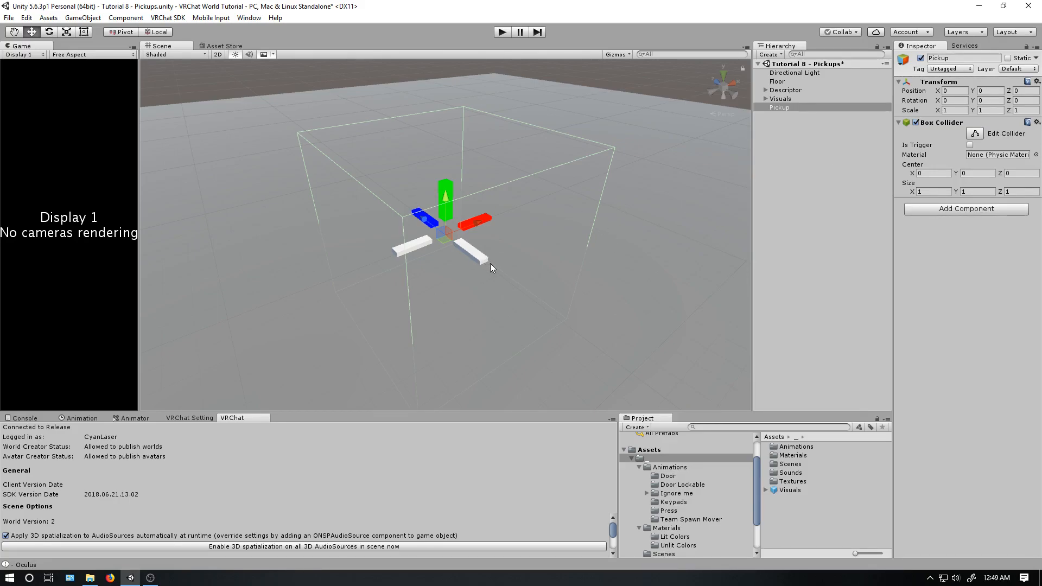
mouse_move(395, 201)
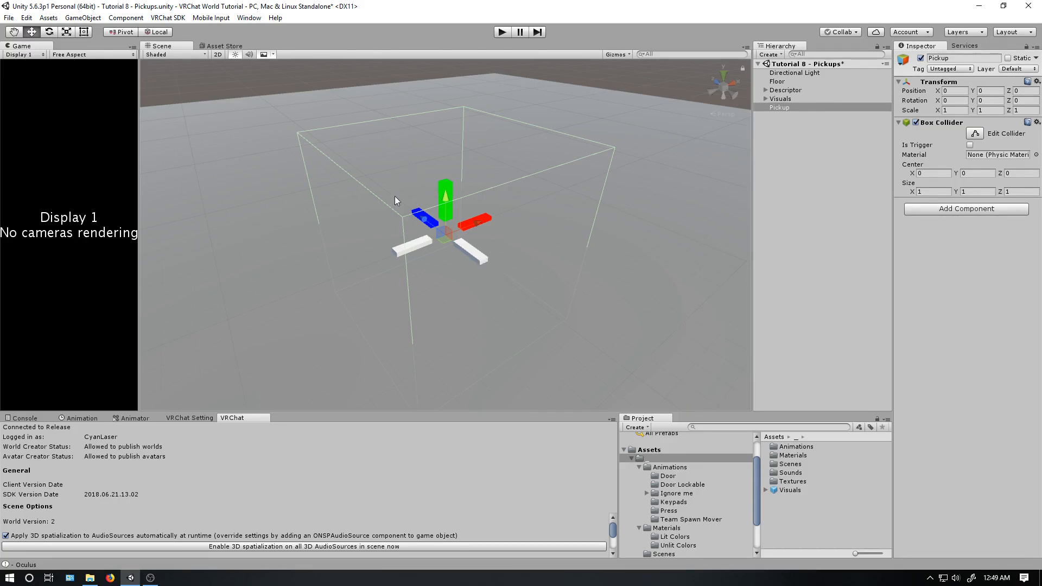
type("box")
type("vrc_pick")
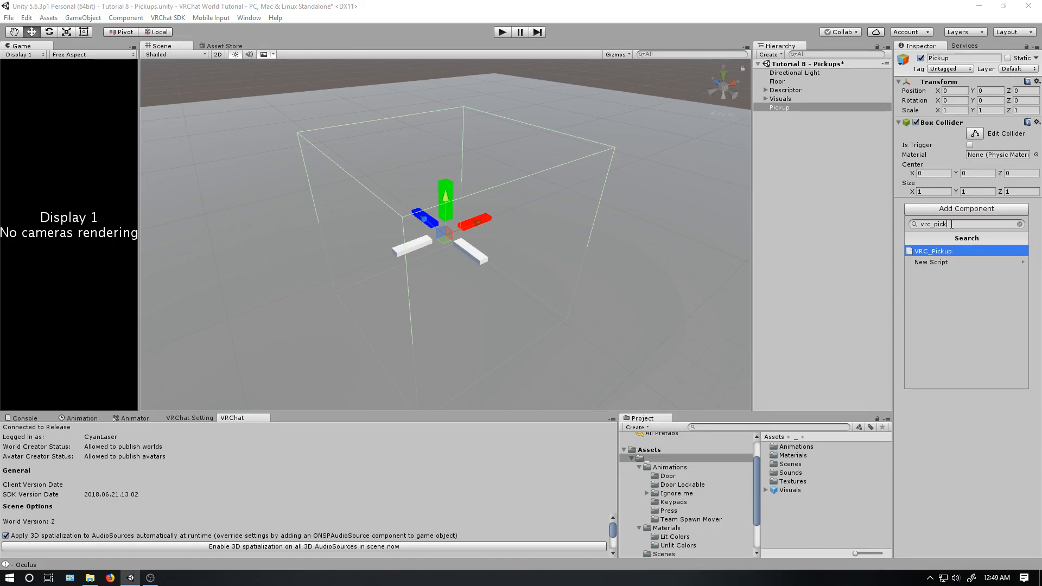
Add VRC_Pickup with its Rigidbody and set the object's layer to Pickup.
left_click(933, 251)
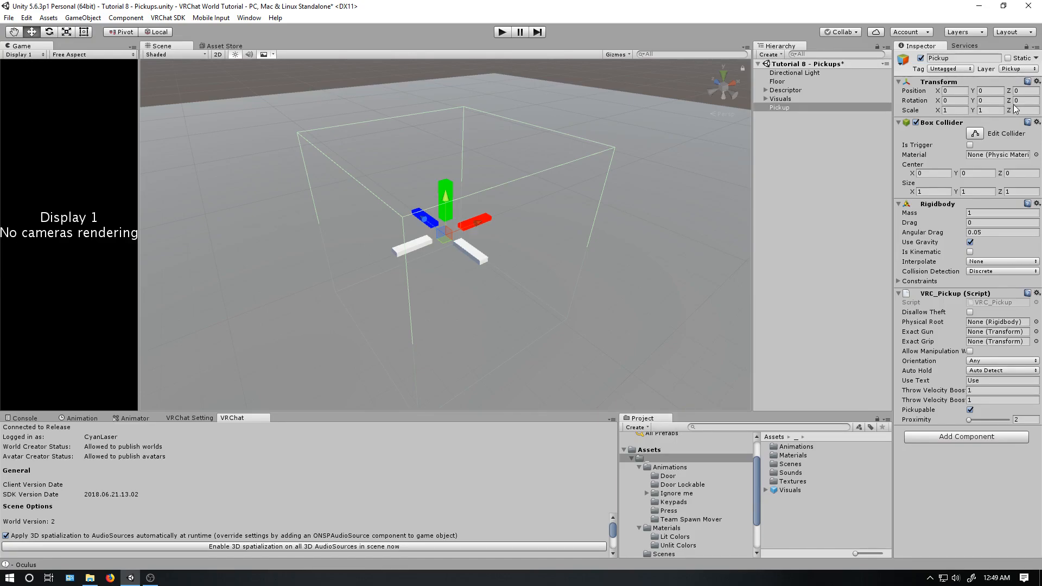
mouse_move(422, 243)
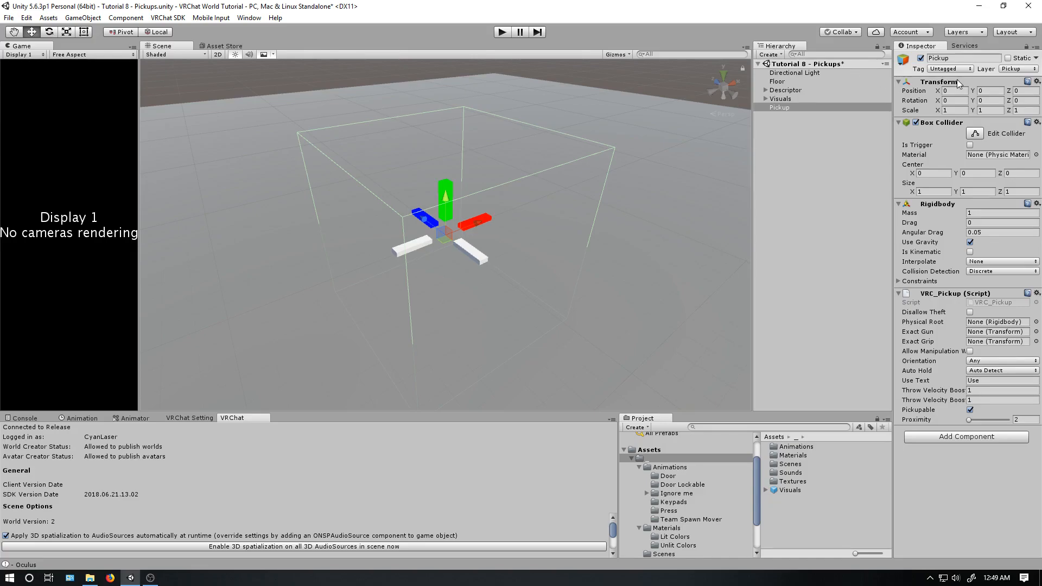
left_click(1015, 68)
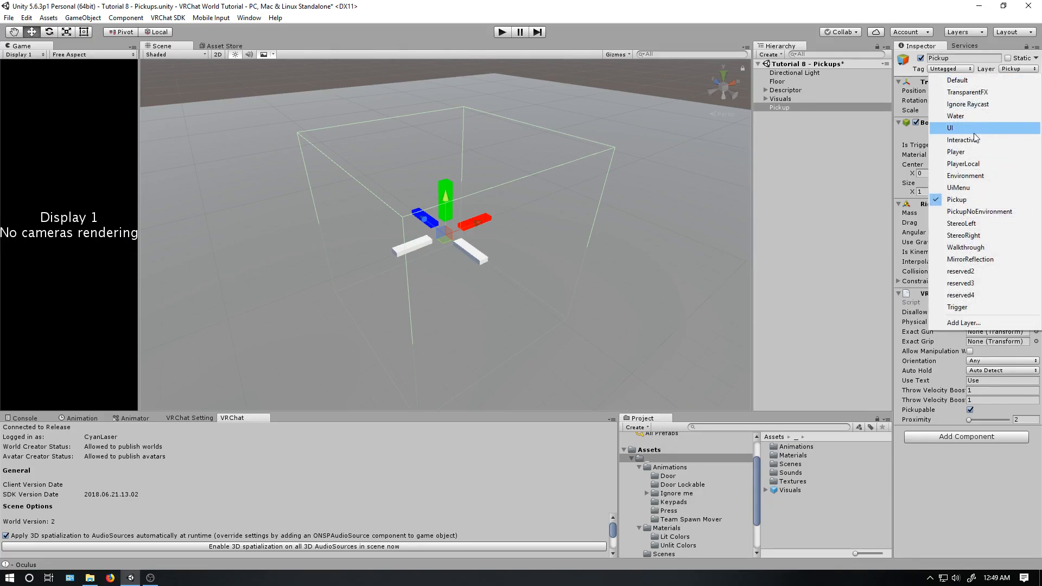
mouse_move(957, 80)
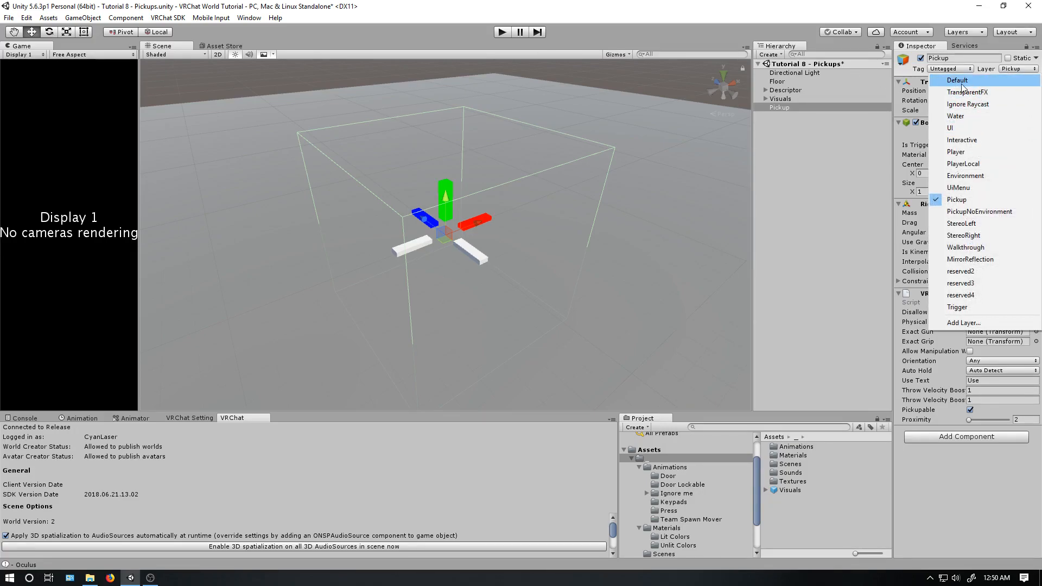
mouse_move(956, 199)
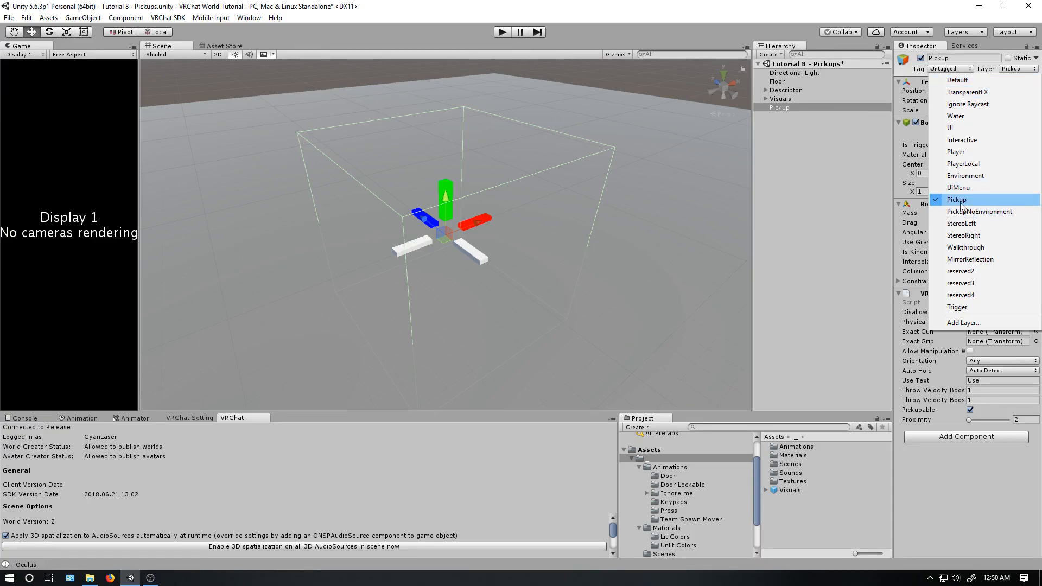
left_click(956, 199)
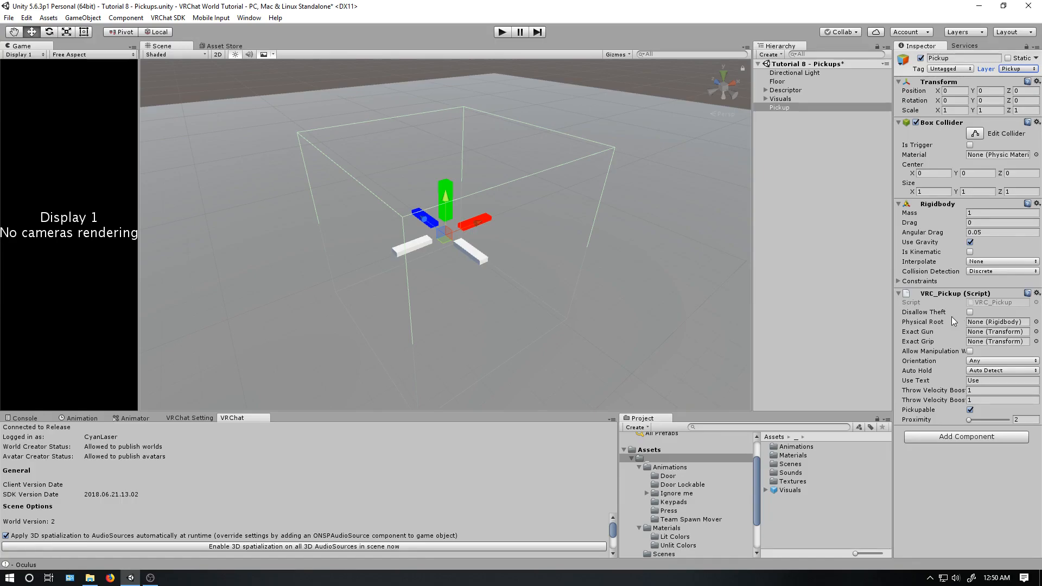
mouse_move(968, 213)
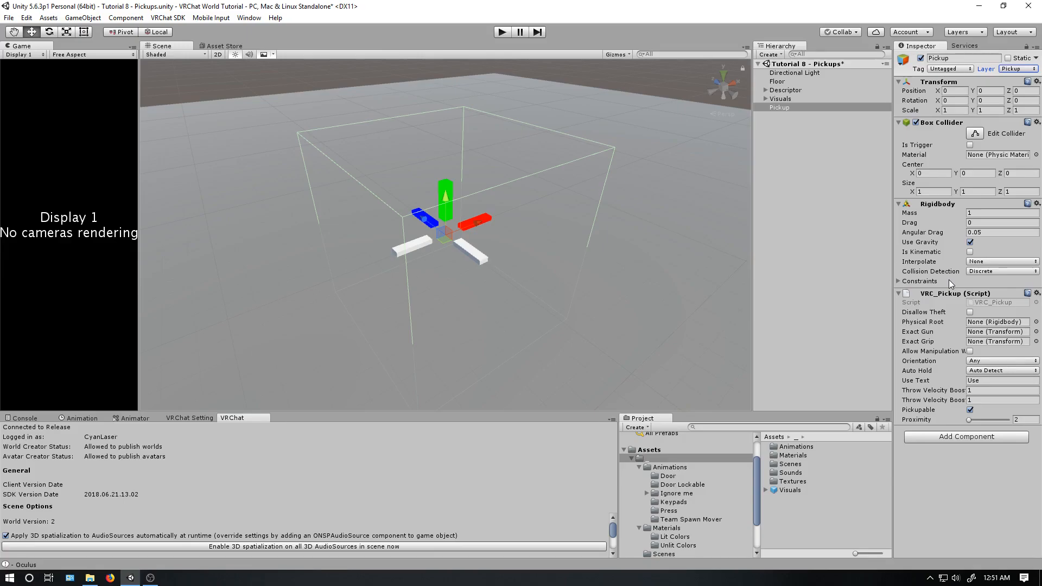
mouse_move(933, 233)
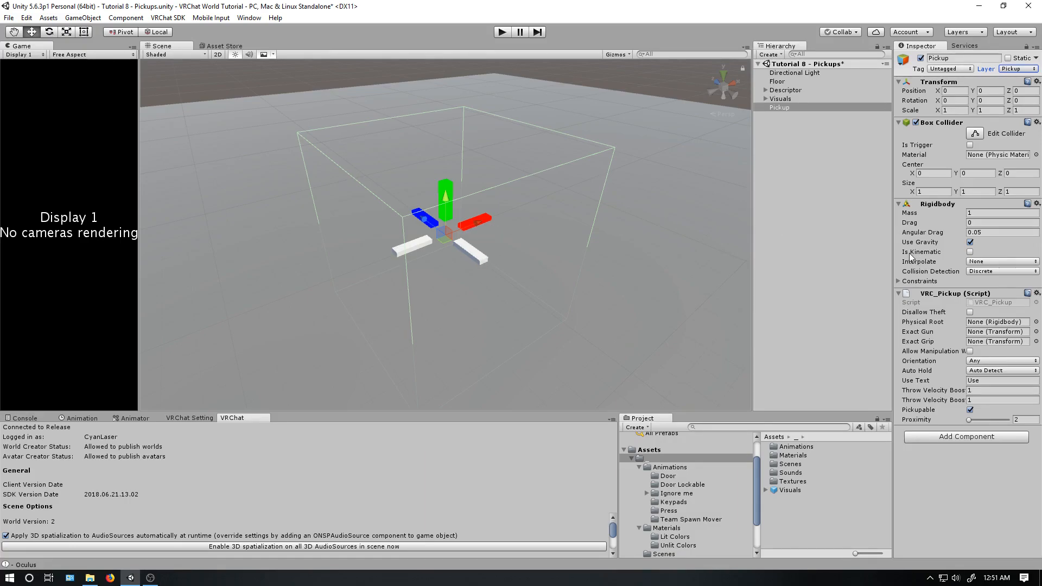
left_click(969, 251)
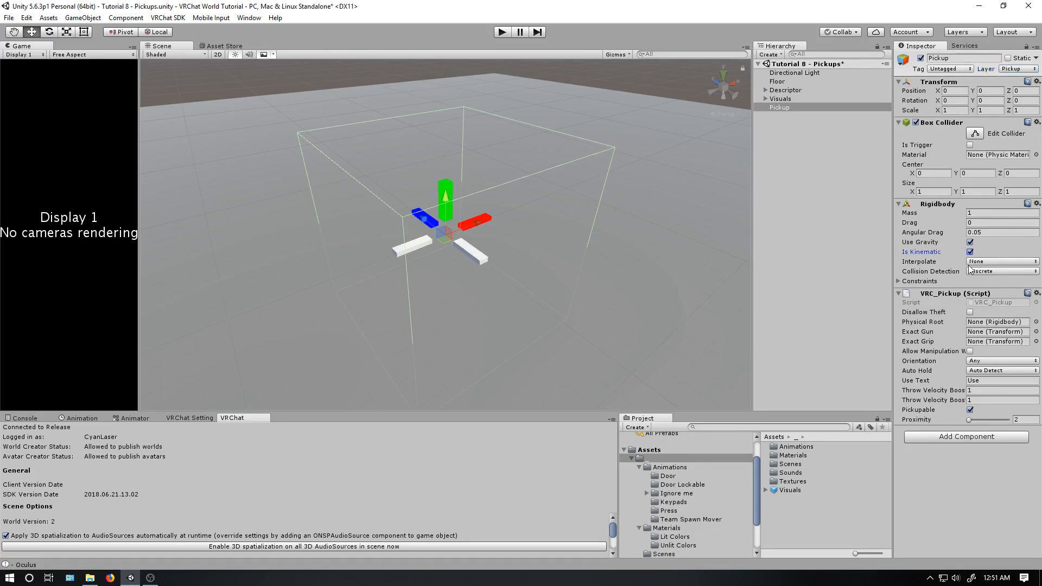
left_click(970, 252)
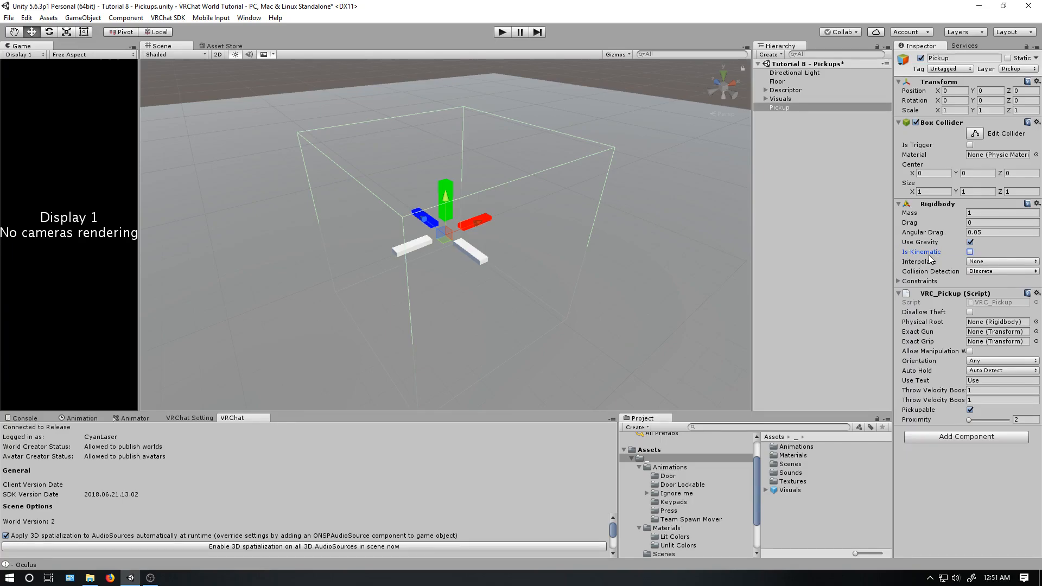
mouse_move(926, 260)
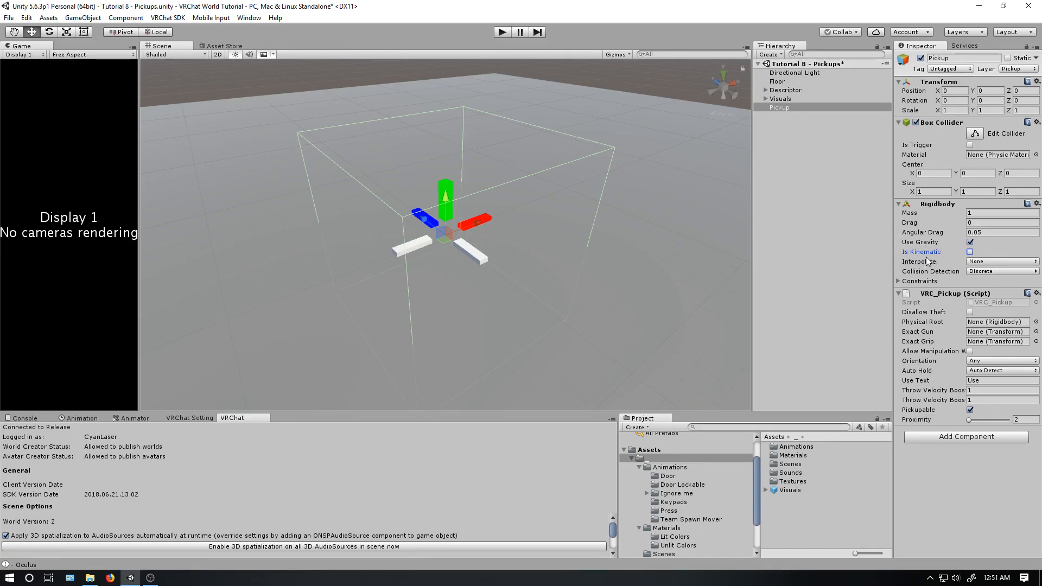
mouse_move(925, 259)
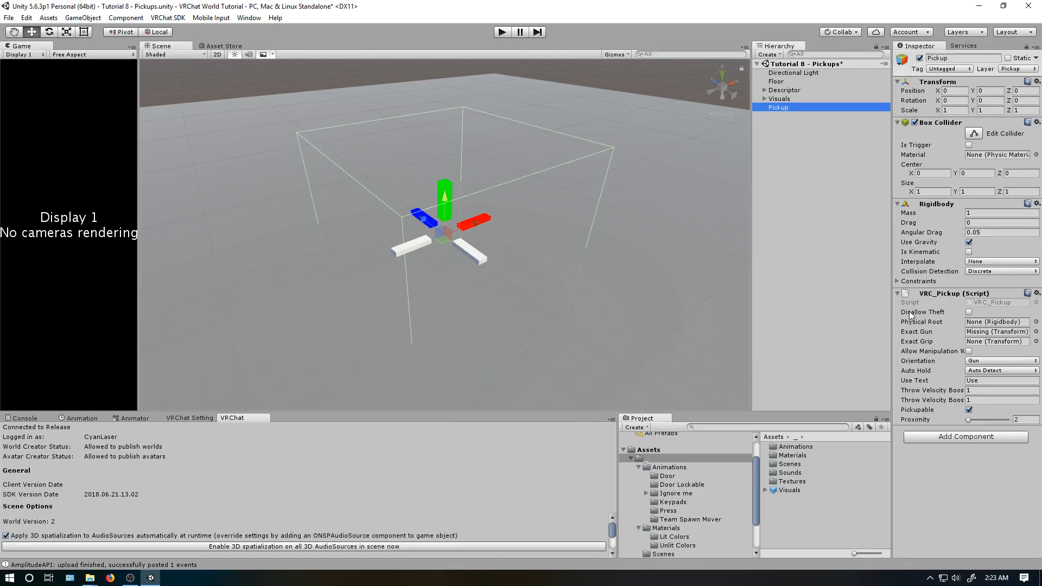
mouse_move(943, 316)
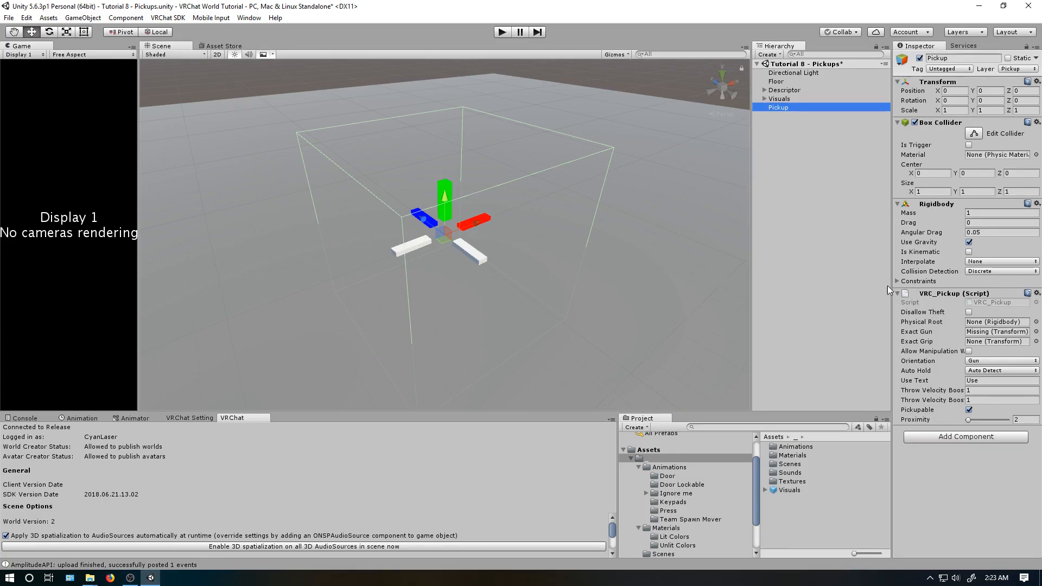
left_click(968, 311)
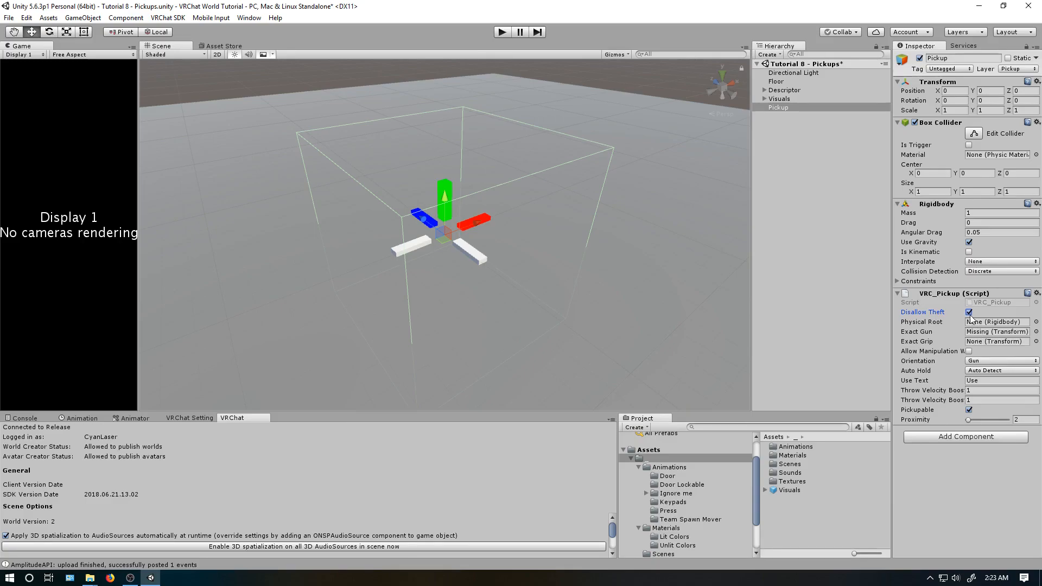
mouse_move(970, 319)
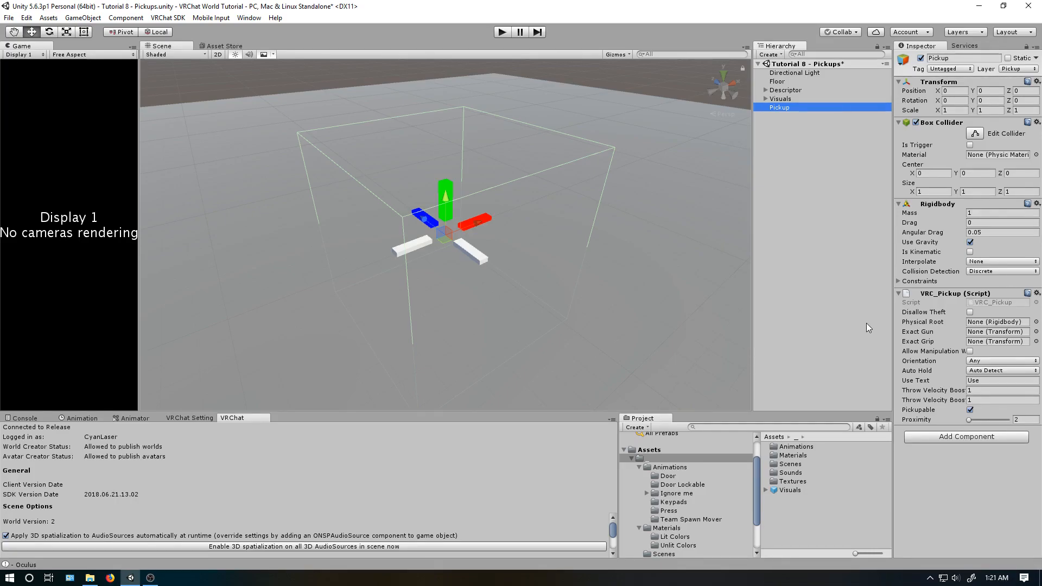
mouse_move(870, 327)
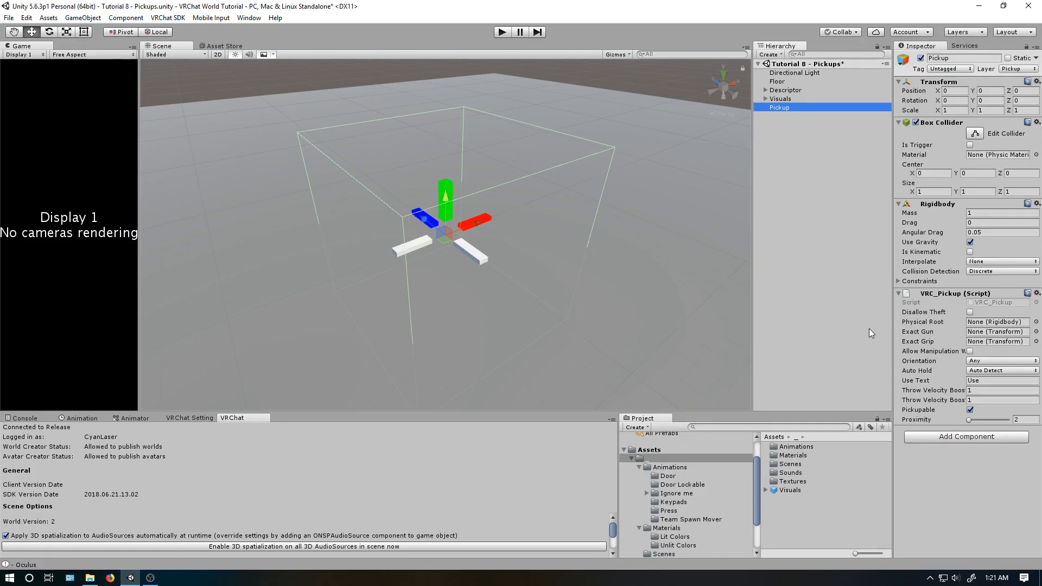
left_click(997, 331)
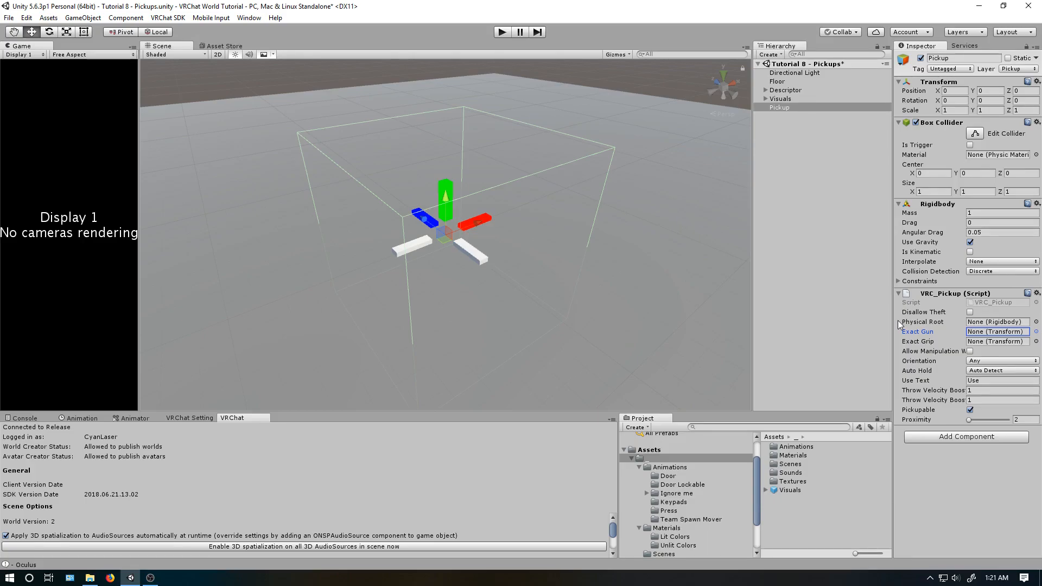
mouse_move(897, 325)
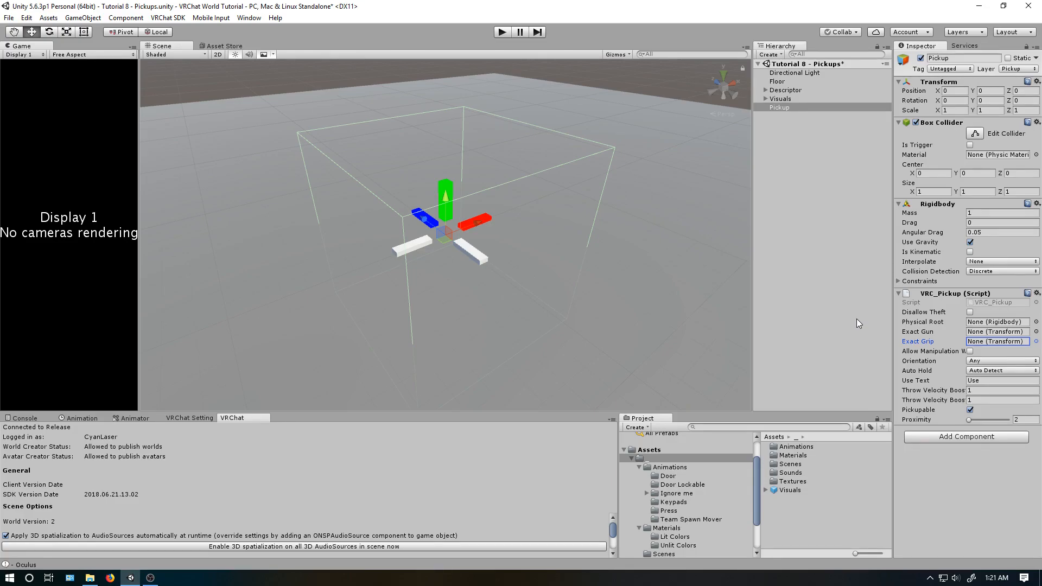
mouse_move(871, 328)
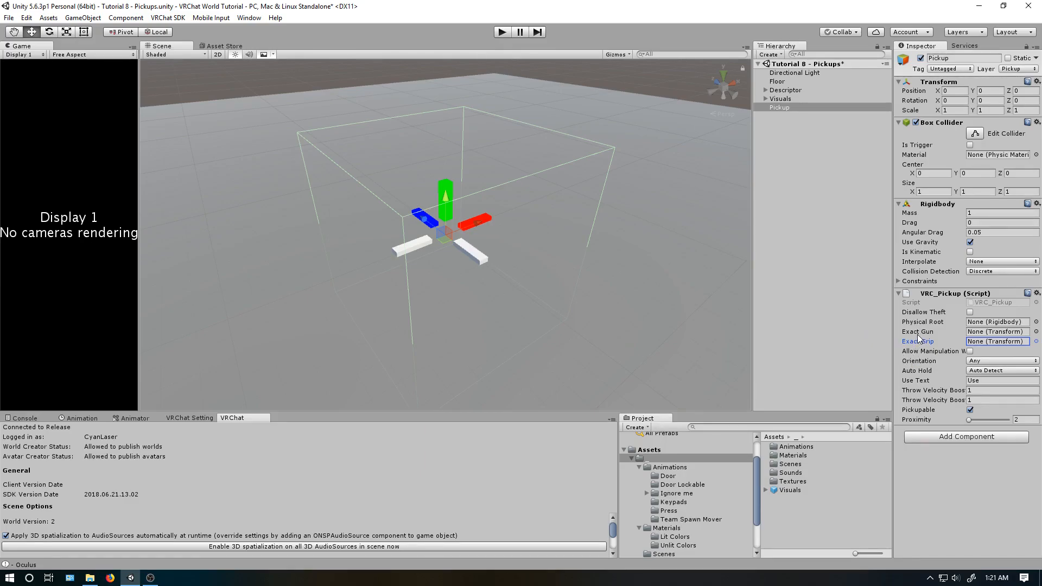
left_click(1000, 361)
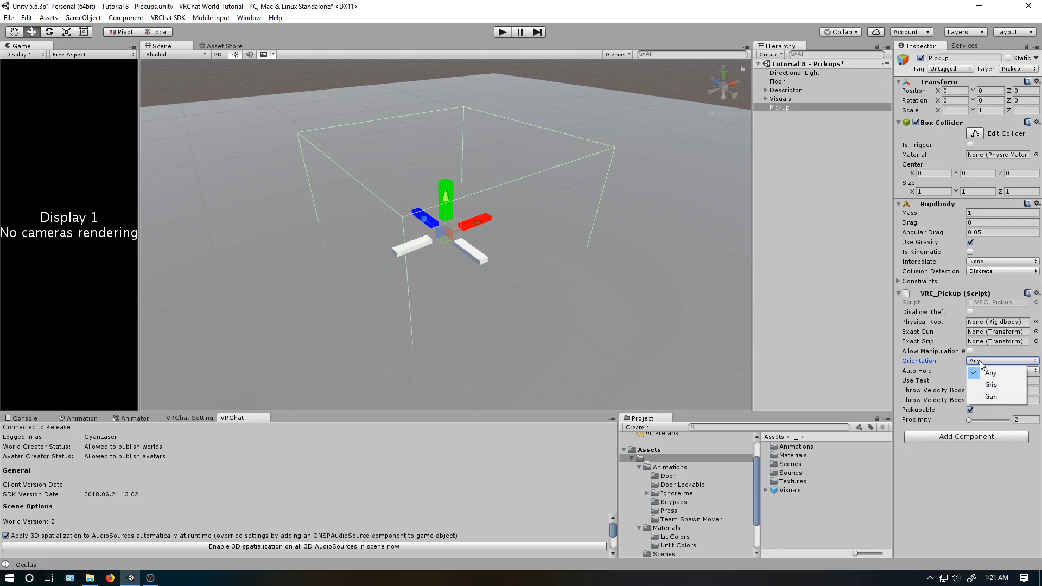
mouse_move(990, 396)
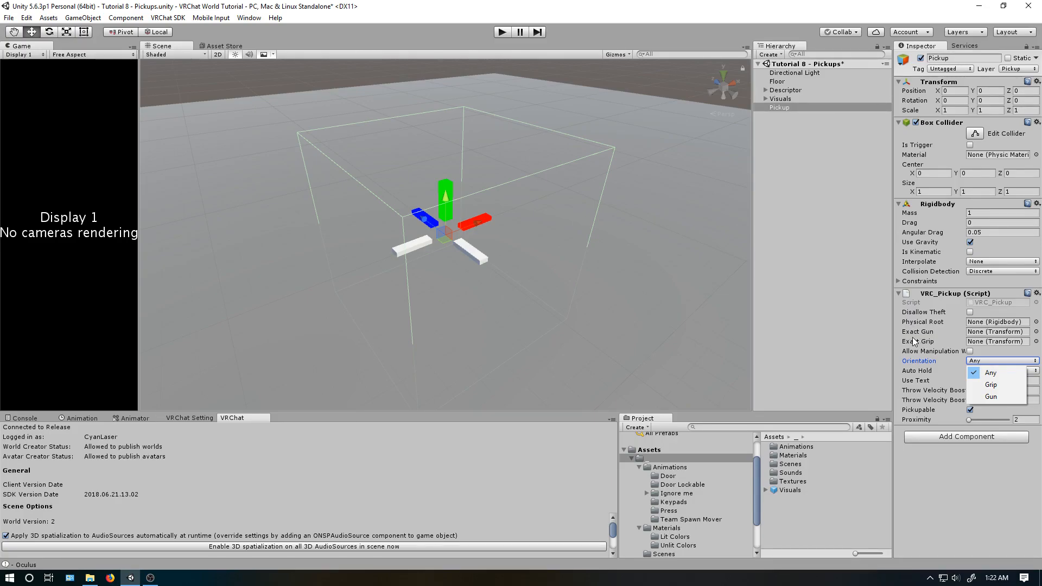
mouse_move(989, 385)
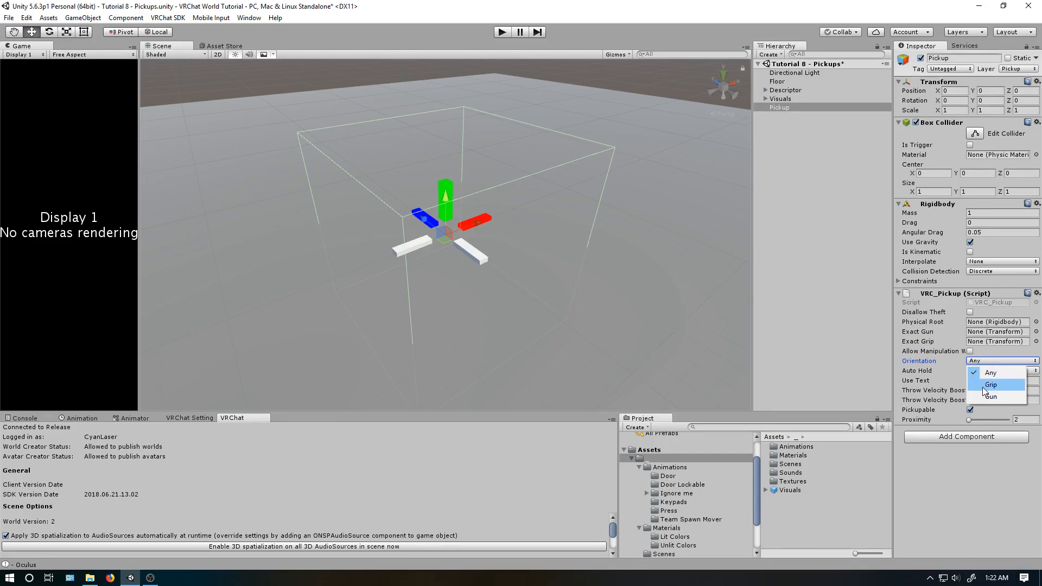
mouse_move(988, 397)
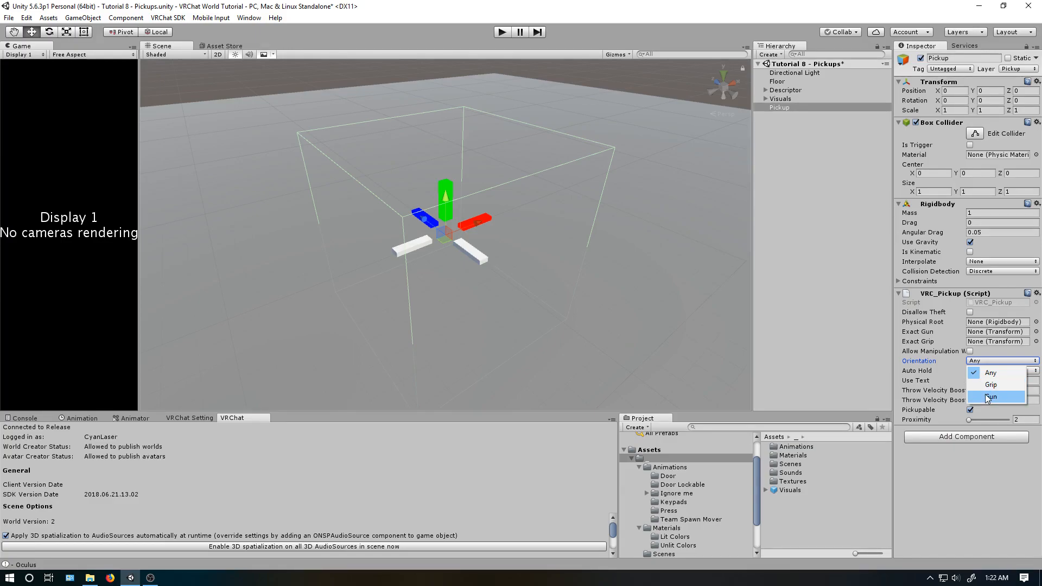
mouse_move(989, 373)
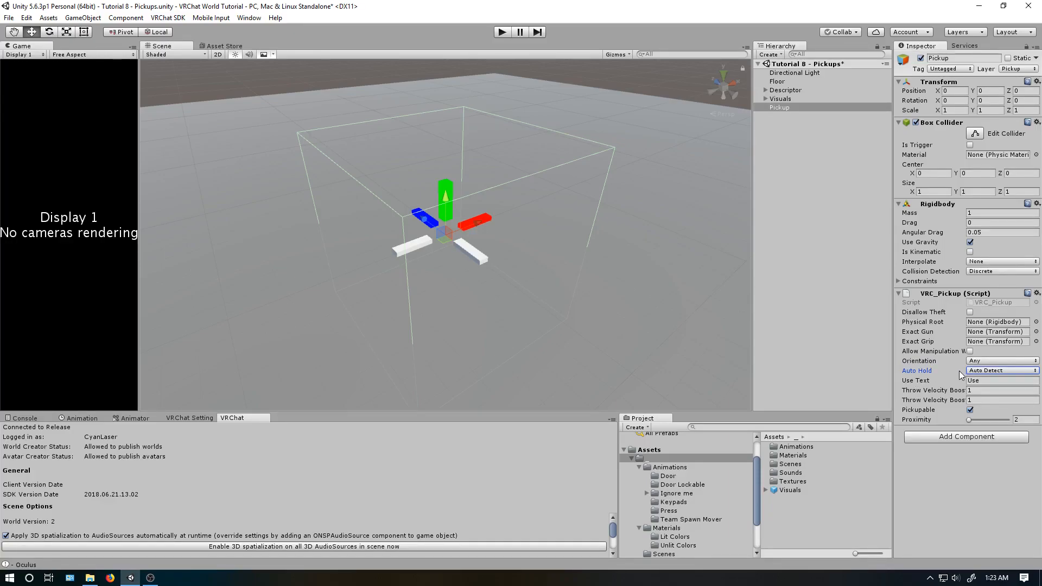
mouse_move(799, 363)
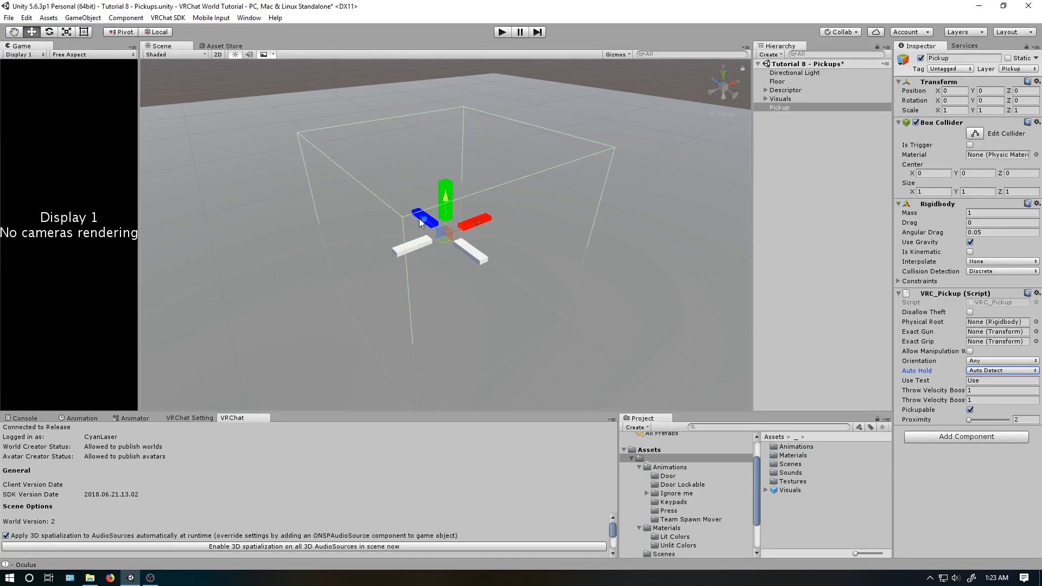
left_click(1000, 370)
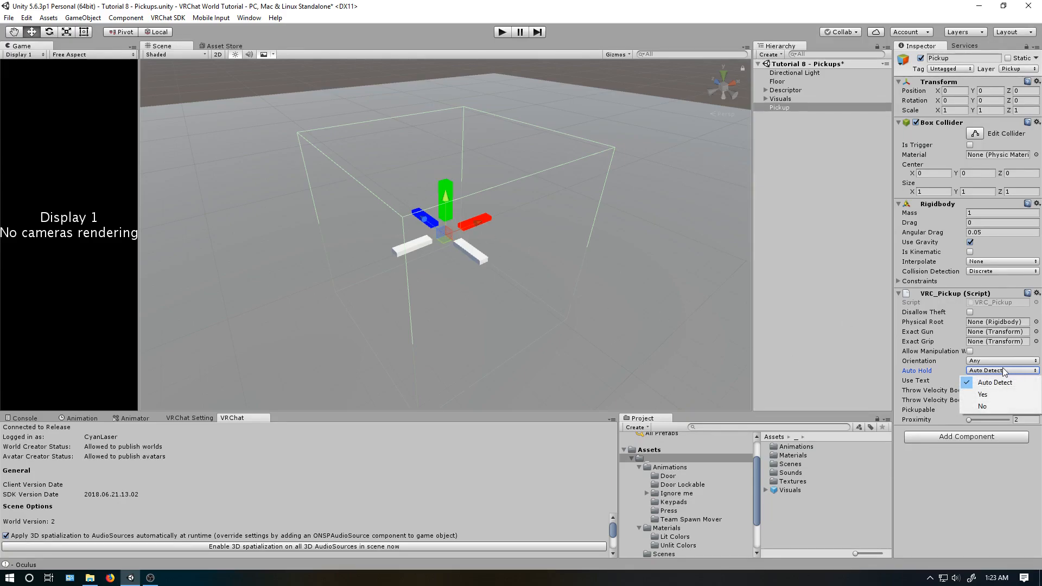
mouse_move(981, 406)
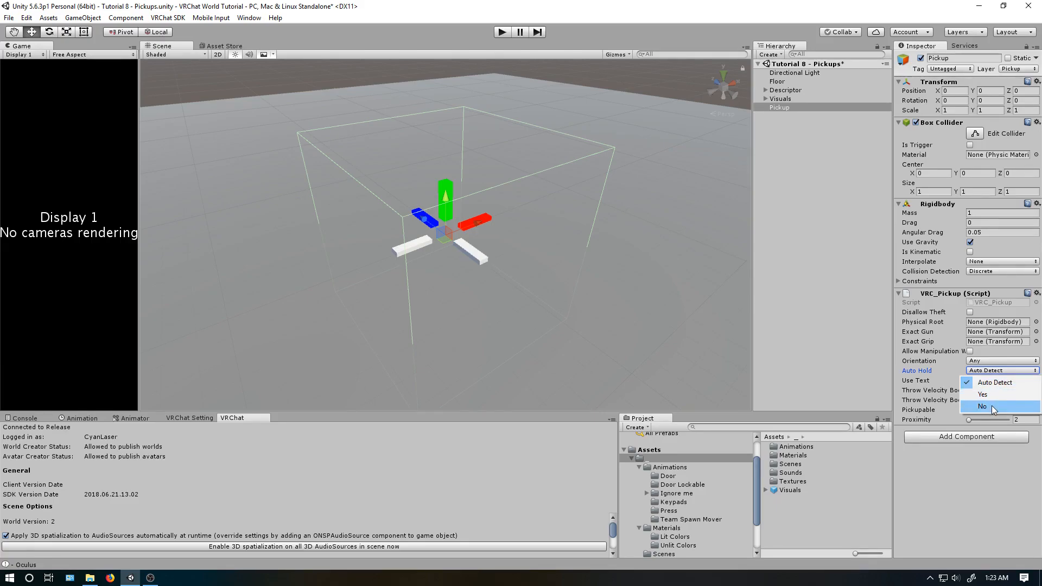
mouse_move(983, 394)
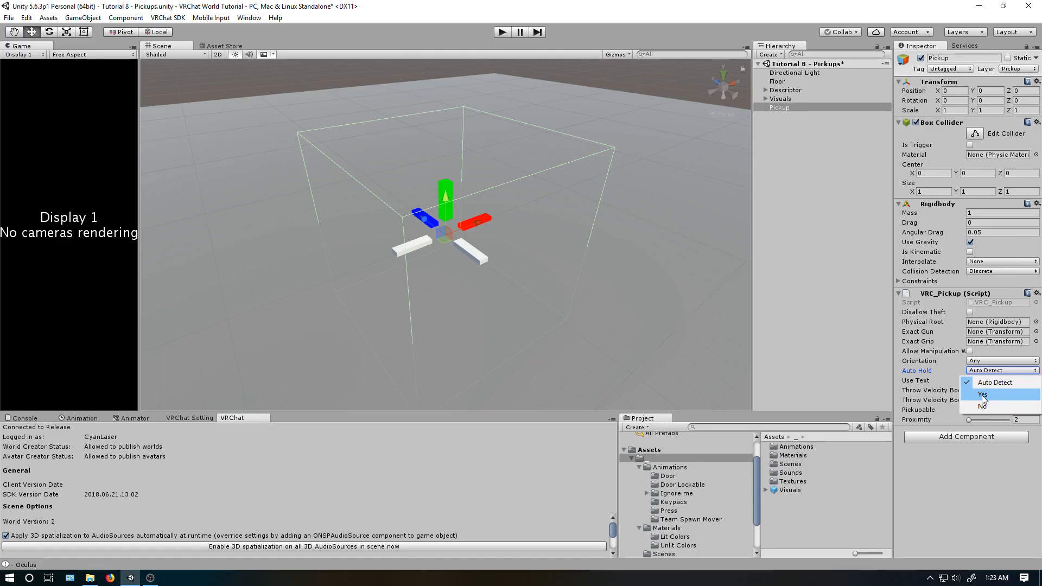
mouse_move(983, 406)
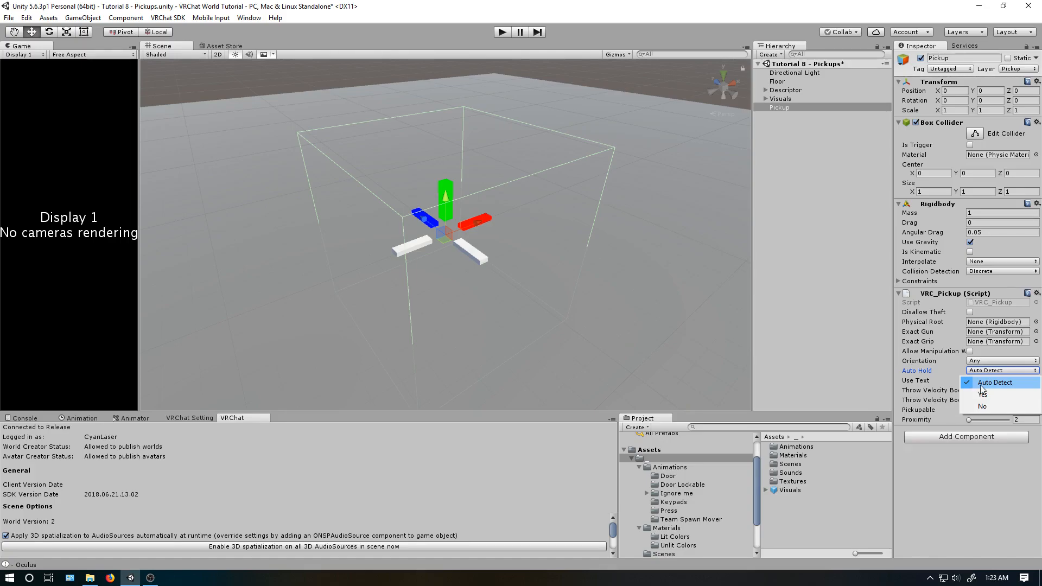
left_click(994, 382)
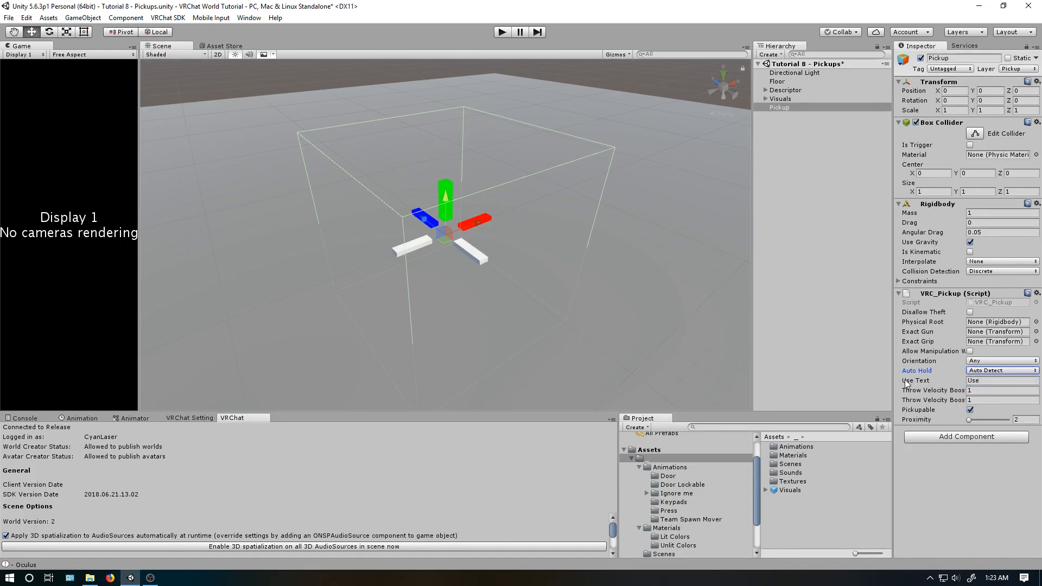
mouse_move(911, 385)
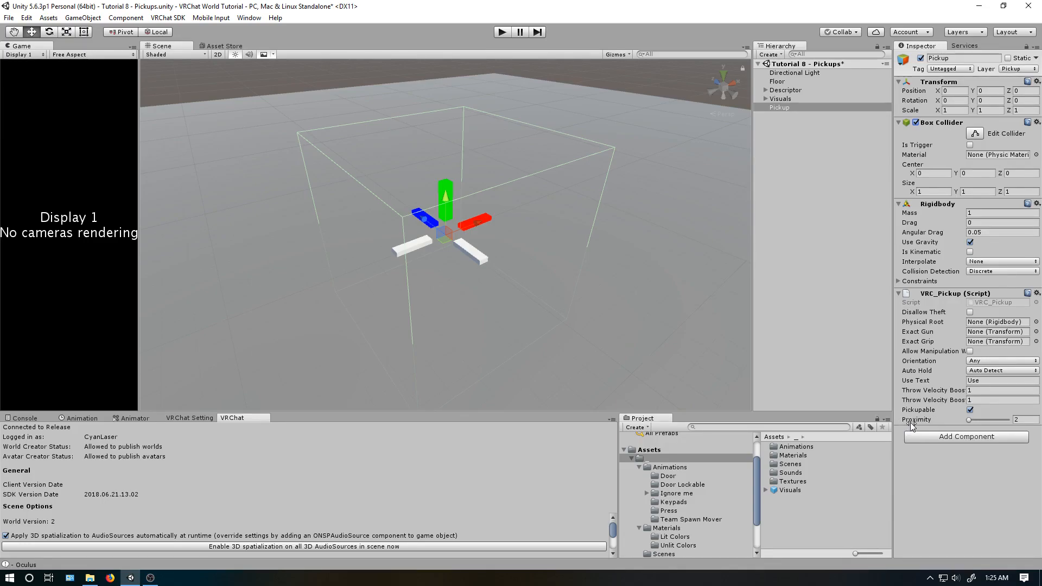
mouse_move(911, 426)
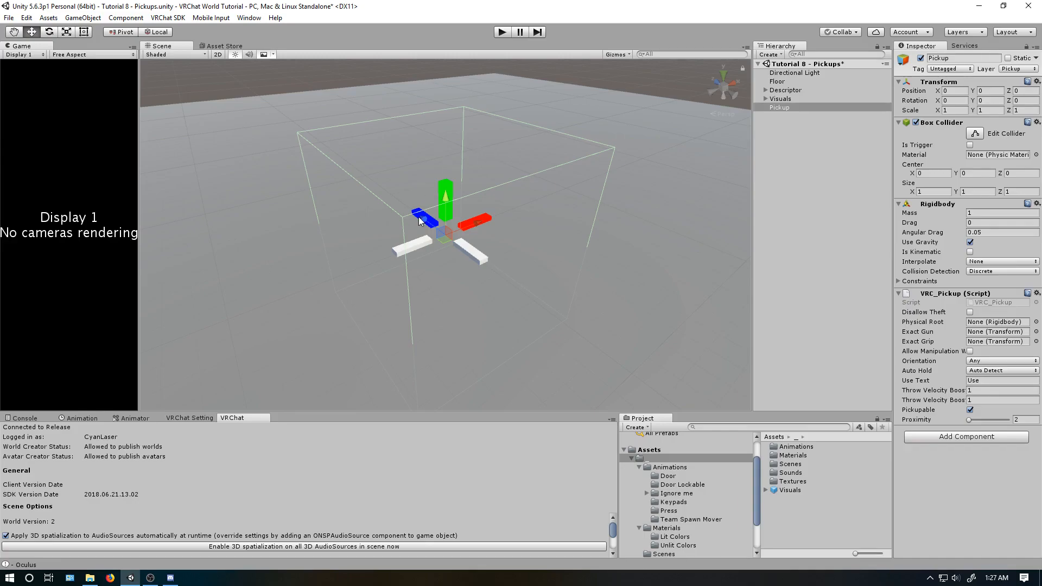
Nest Visuals under Pickup, set Pickup's Y to 0.4, and set collider size 0.4.
left_click(779, 107)
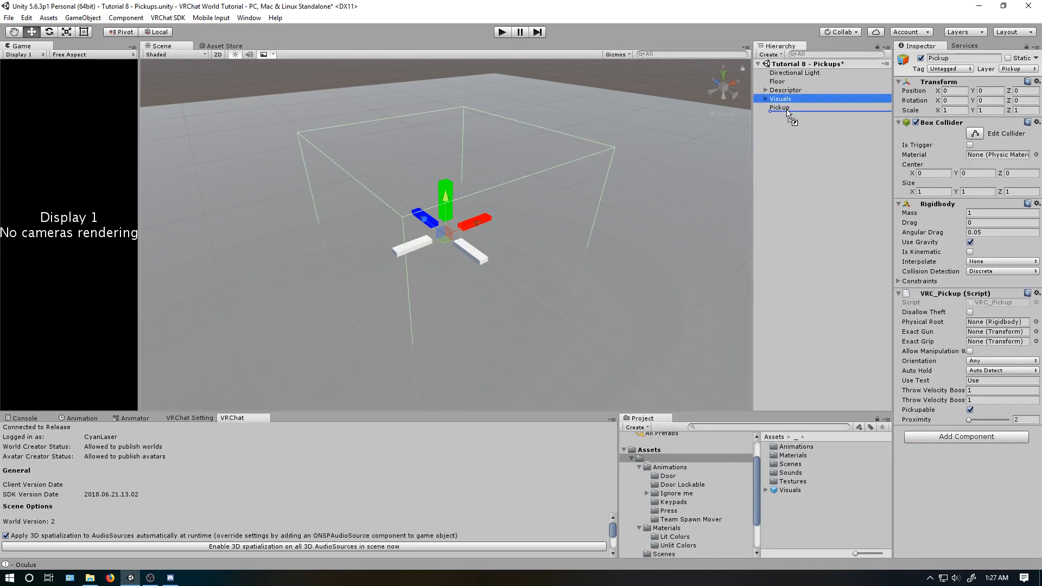
left_click(787, 107)
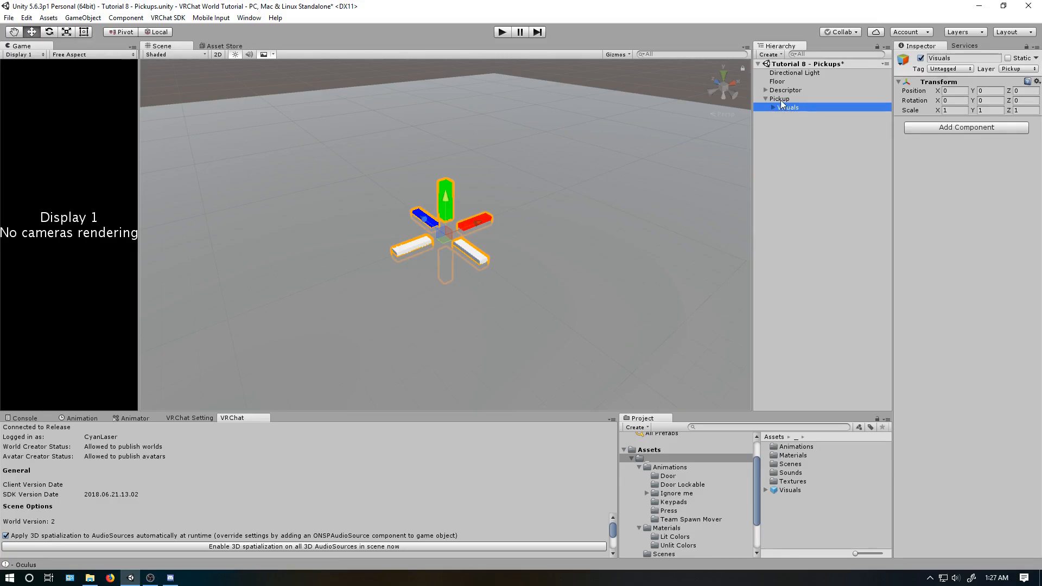
left_click(779, 98)
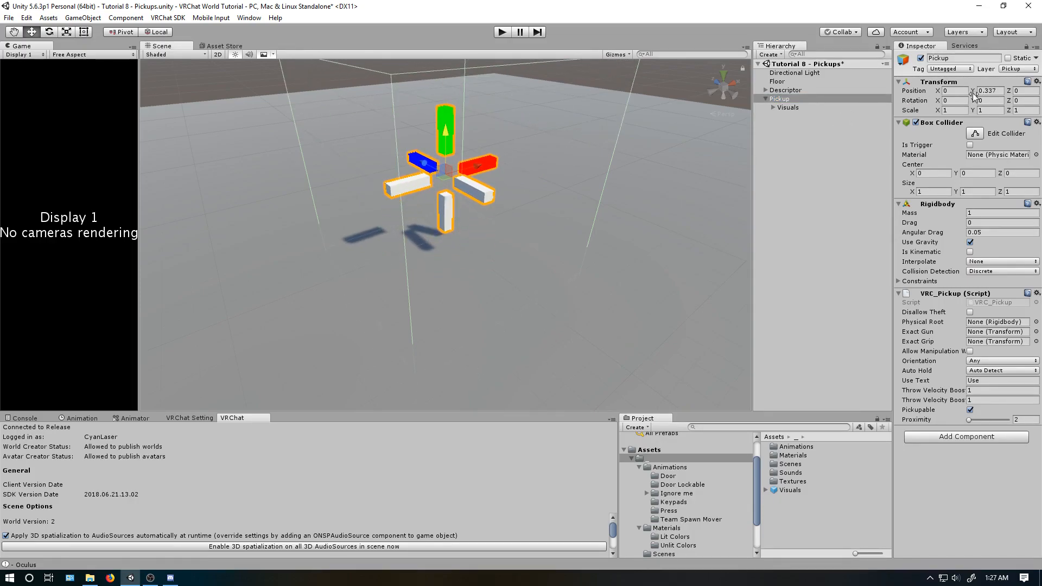
type("0.4")
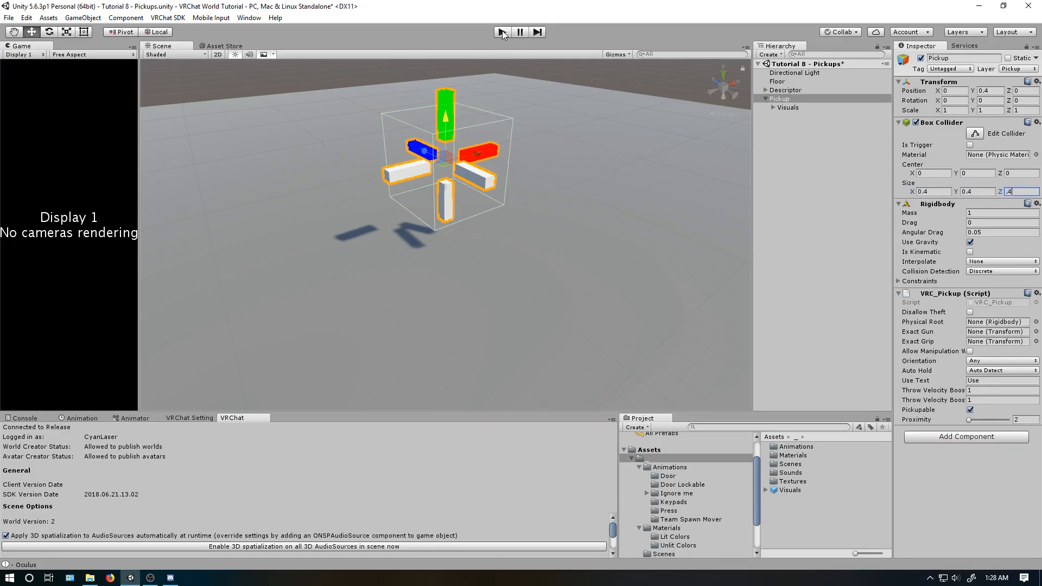
type("0.4")
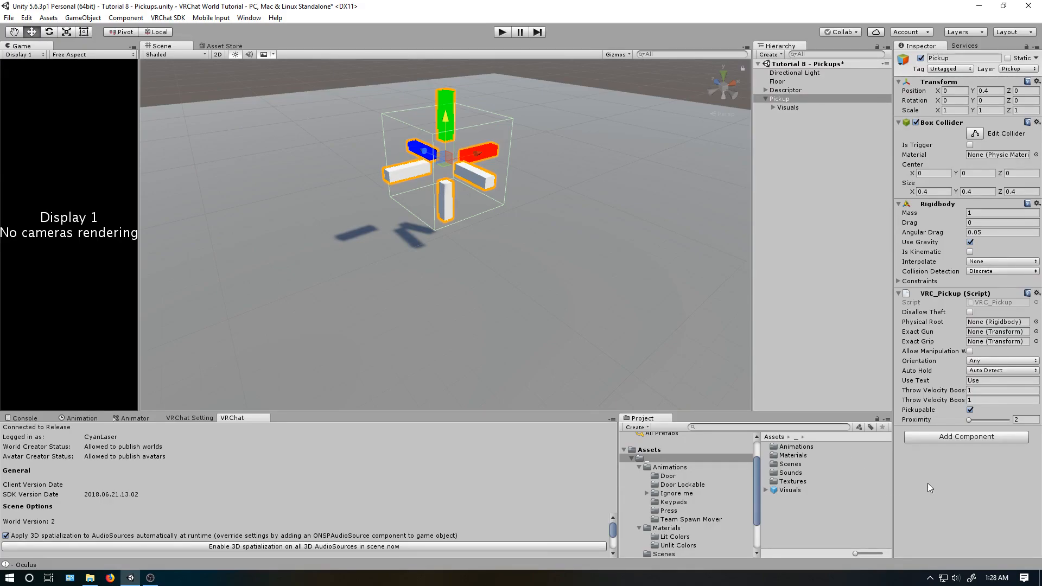
mouse_move(633, 97)
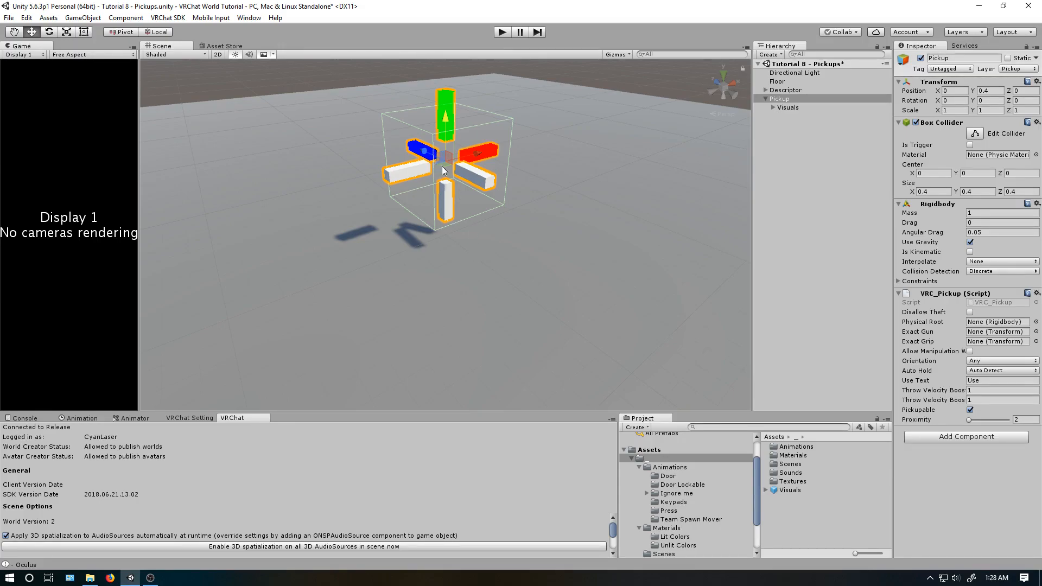
mouse_move(461, 178)
type("vrc_ob")
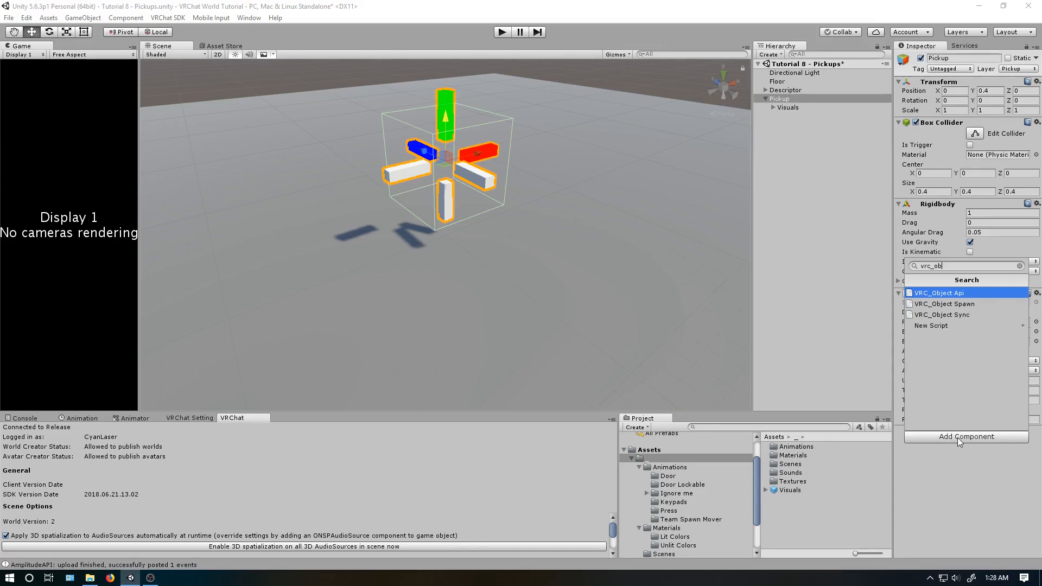
Add VRC_Object Sync to Pickup with Synchronize Physics and Allow Collision Transfer enabled.
left_click(938, 292)
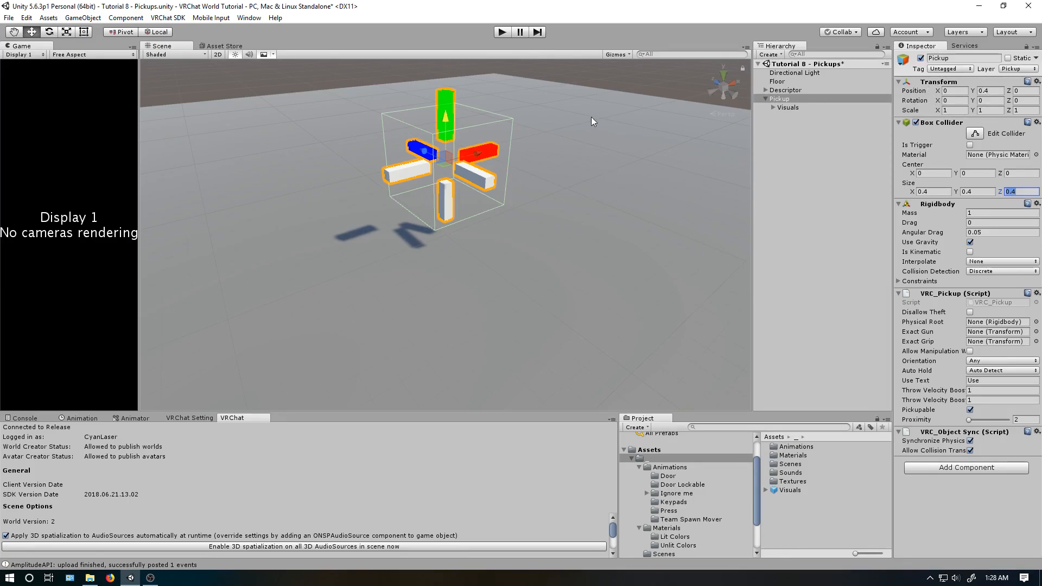
mouse_move(455, 160)
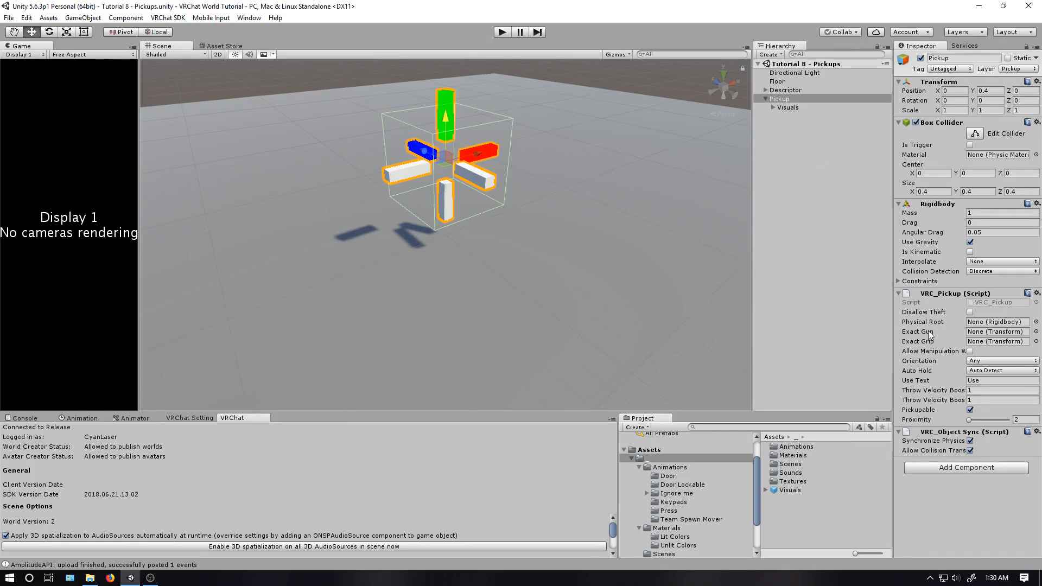
Create a Hold child under Pickup, assign it as Exact Gun, and set orientation to Gun.
right_click(779, 99)
type("Hold")
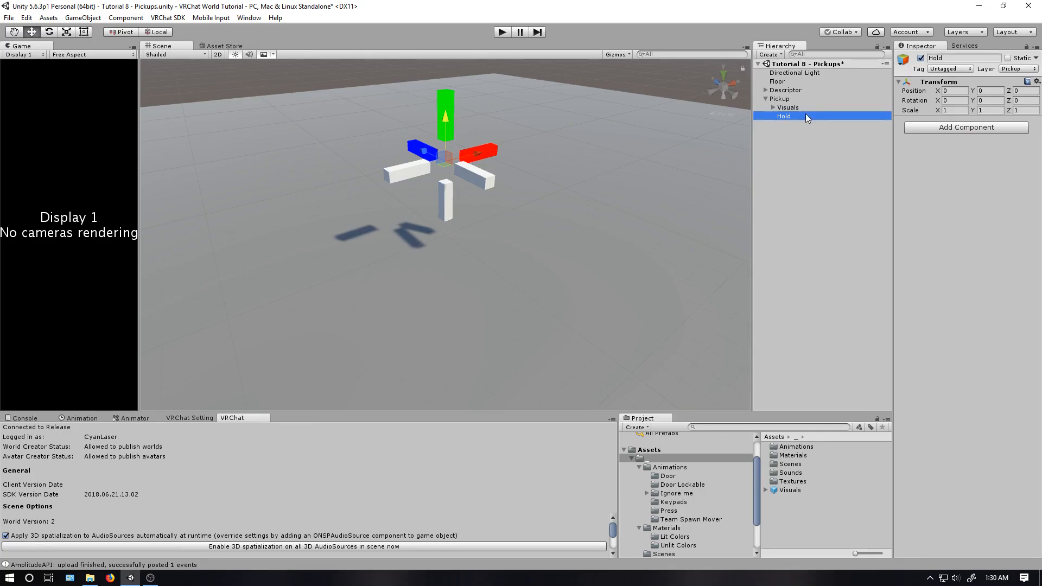
left_click(779, 98)
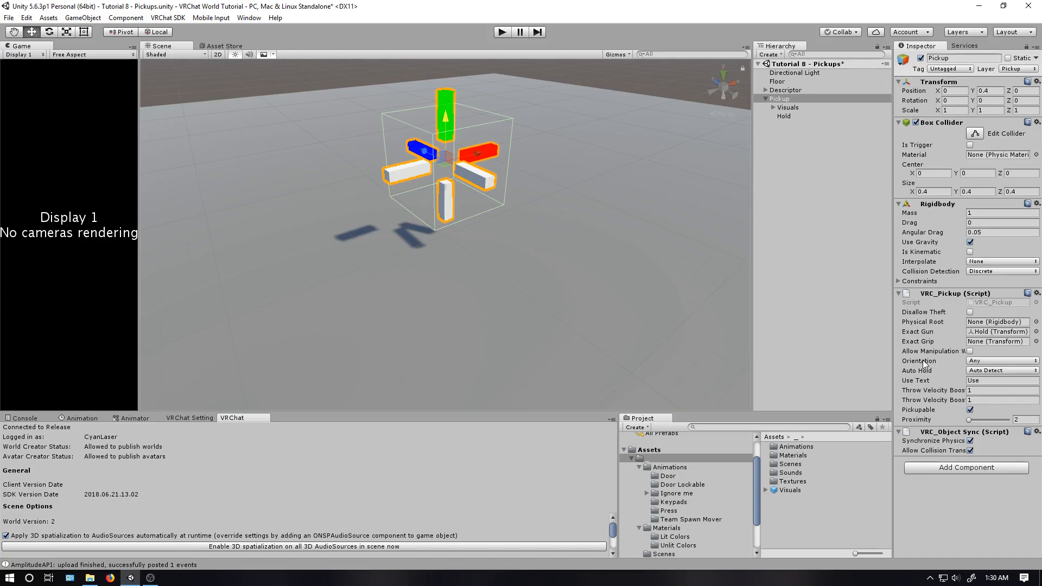
left_click(1001, 361)
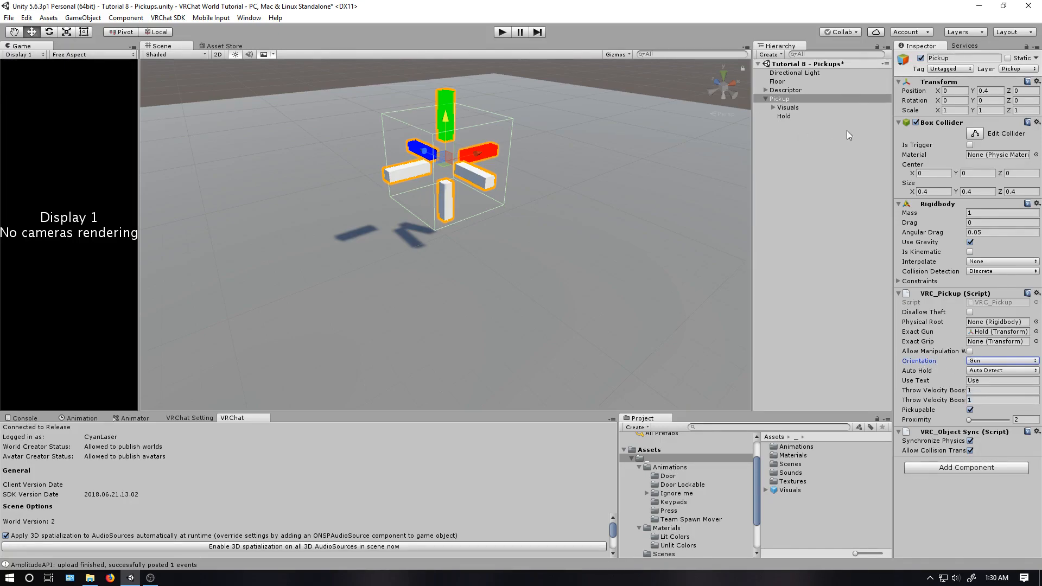
left_click(784, 115)
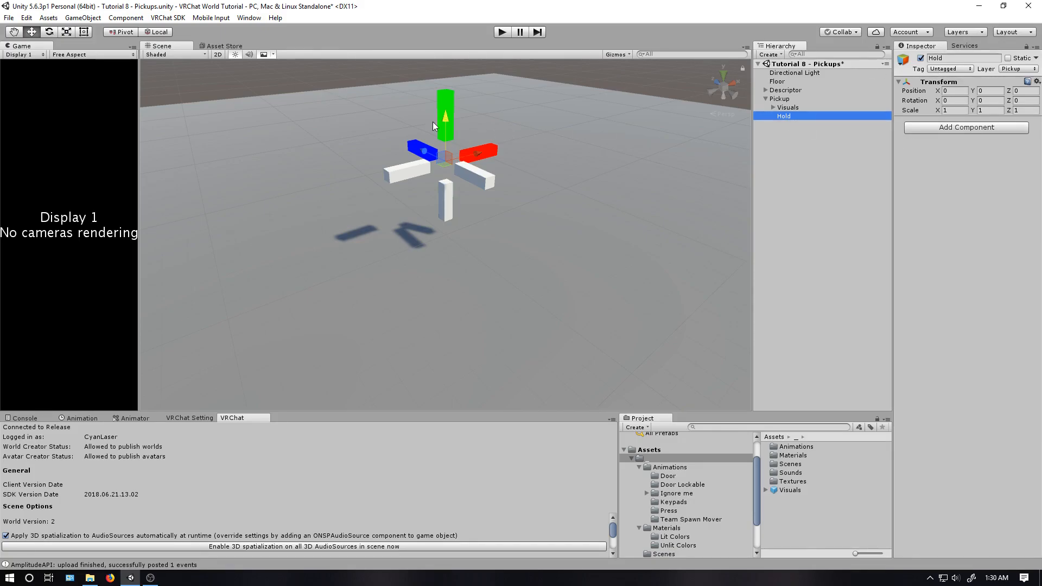
mouse_move(428, 137)
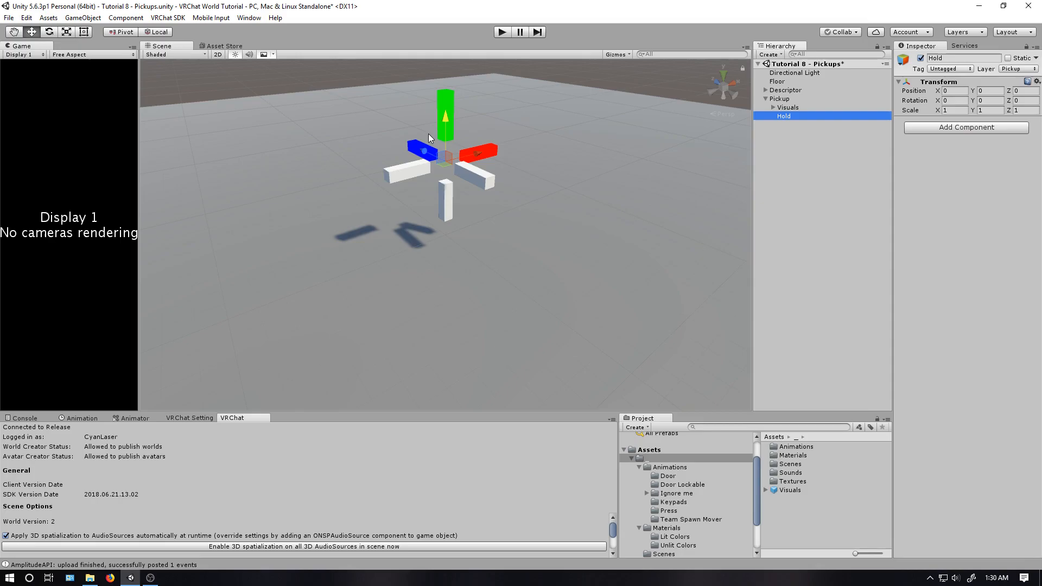
mouse_move(568, 140)
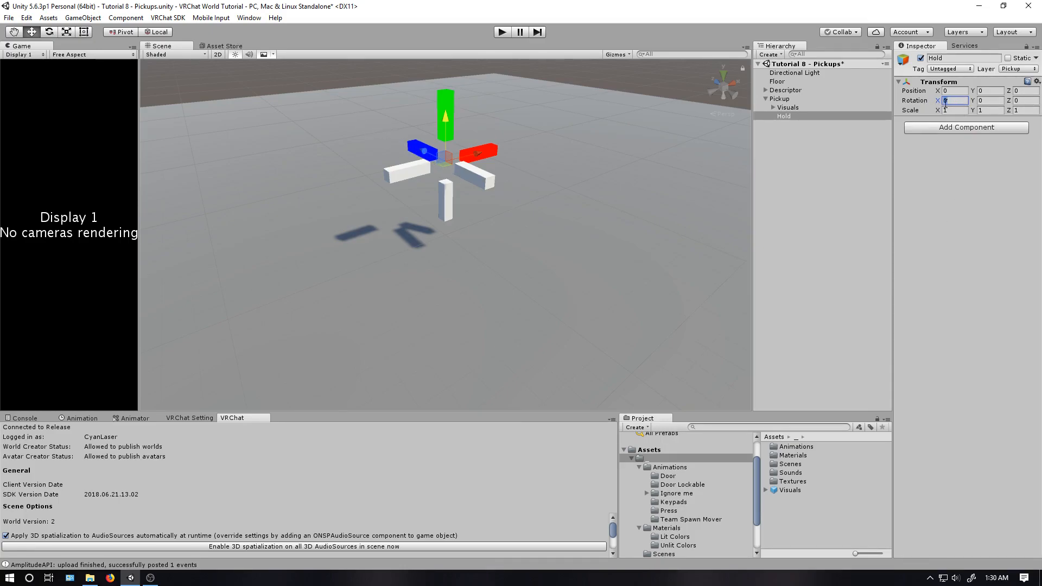
Enter -90 for Hold's X and Y rotation, then reselect Pickup.
type("-90")
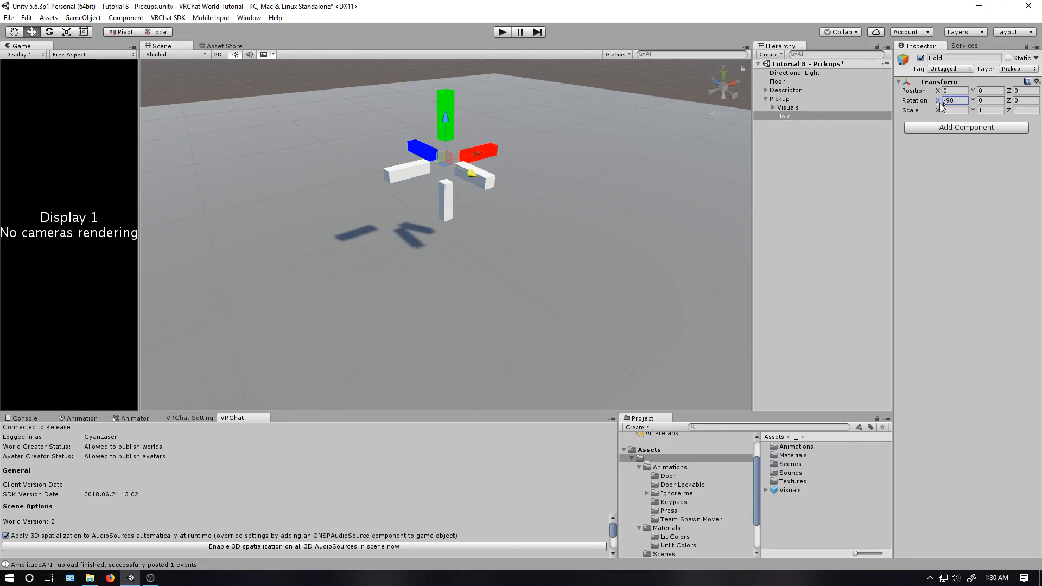
type("-90")
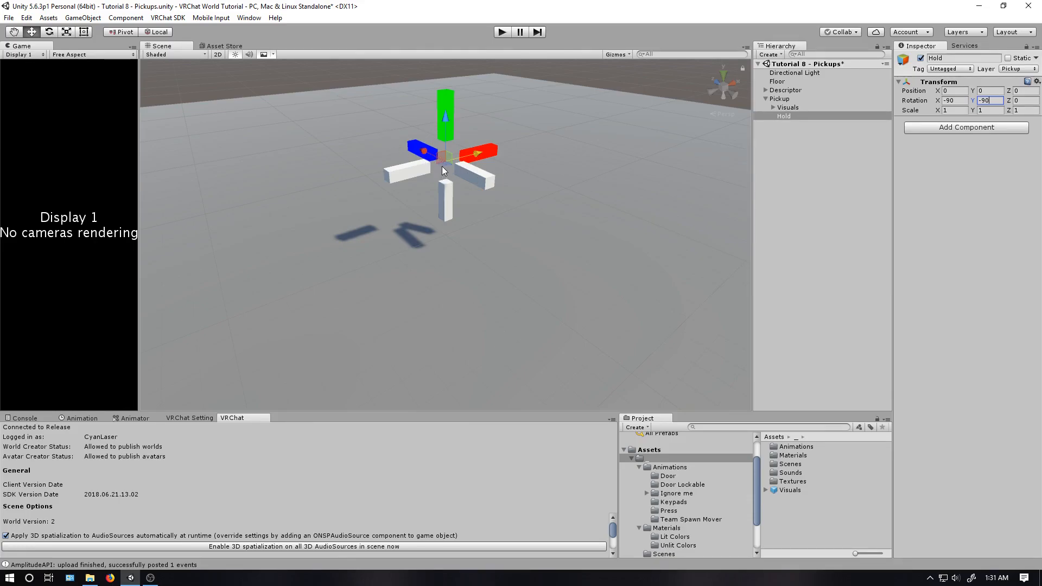
mouse_move(445, 164)
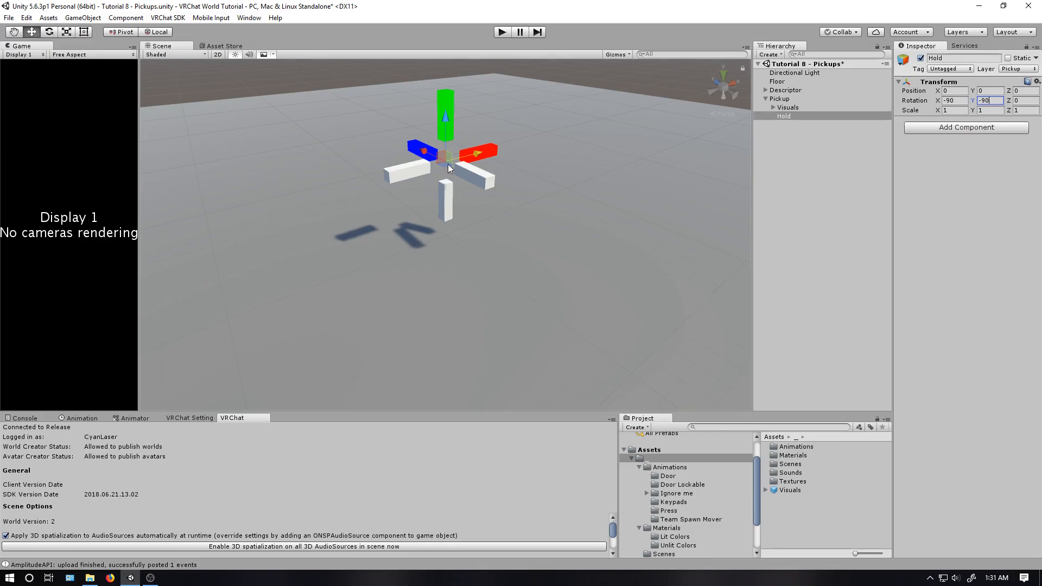
mouse_move(606, 228)
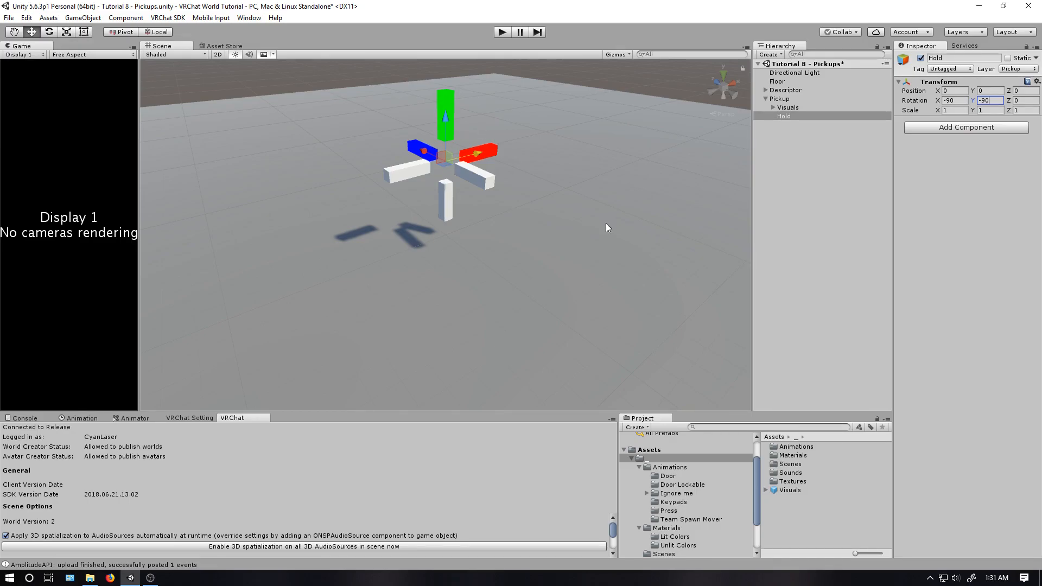
left_click(778, 98)
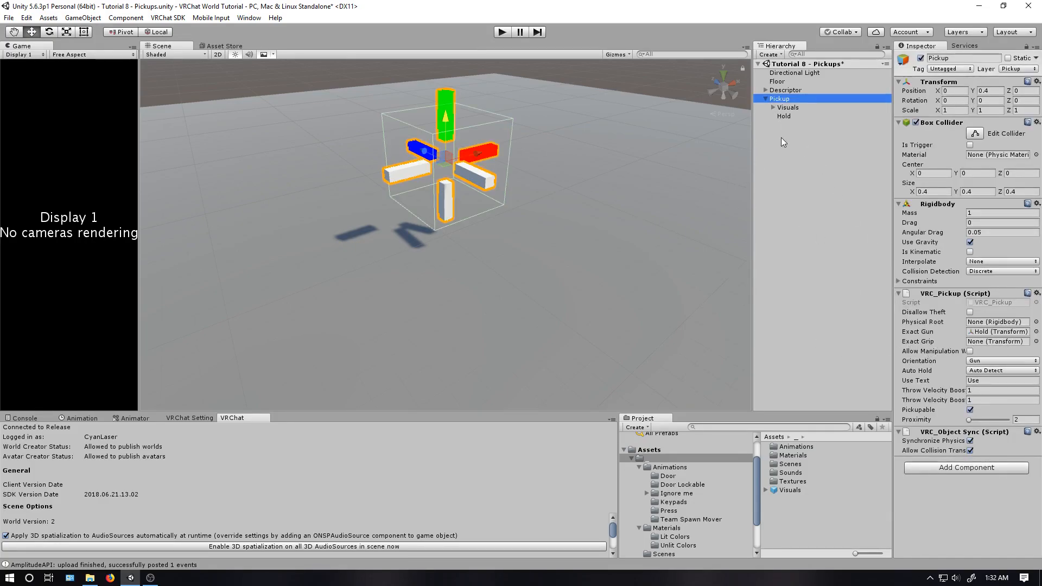
Point out Pickup's empty Exact Grip slot while Hold stays the Exact Gun.
left_click(997, 341)
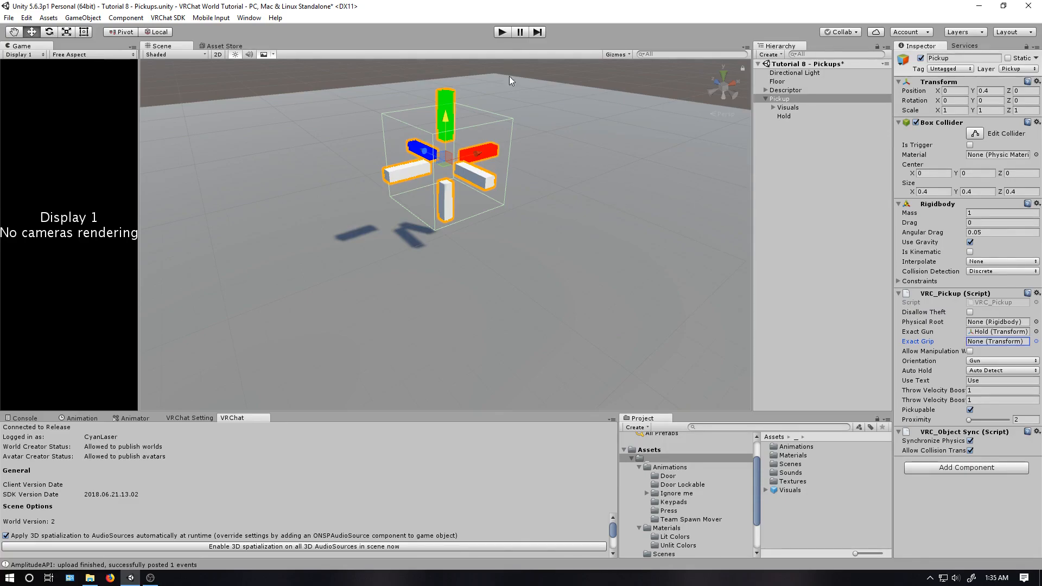
mouse_move(532, 196)
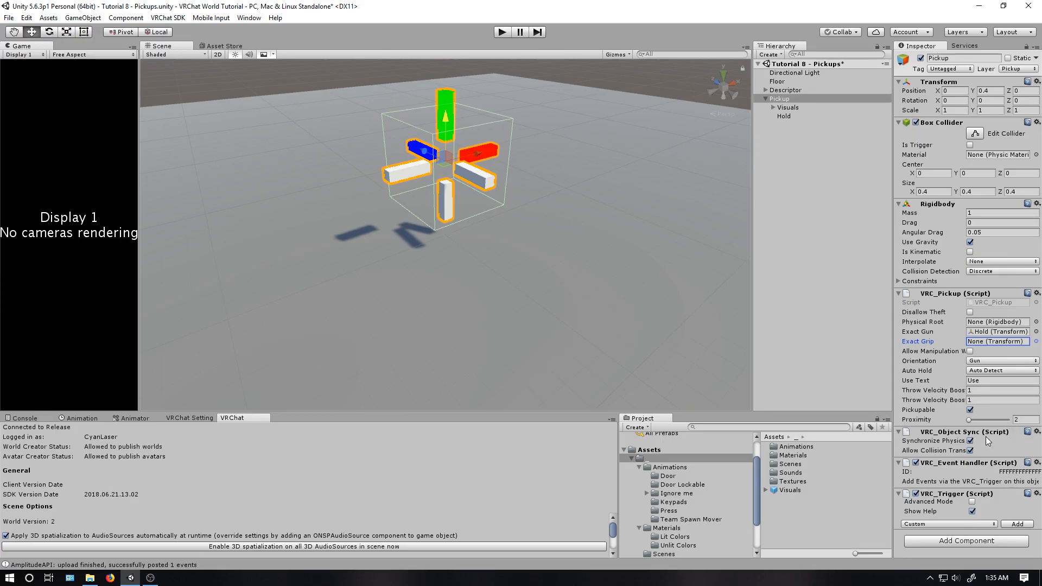
Add OnPickup and OnDrop events to Pickup's VRC_Trigger.
left_click(948, 524)
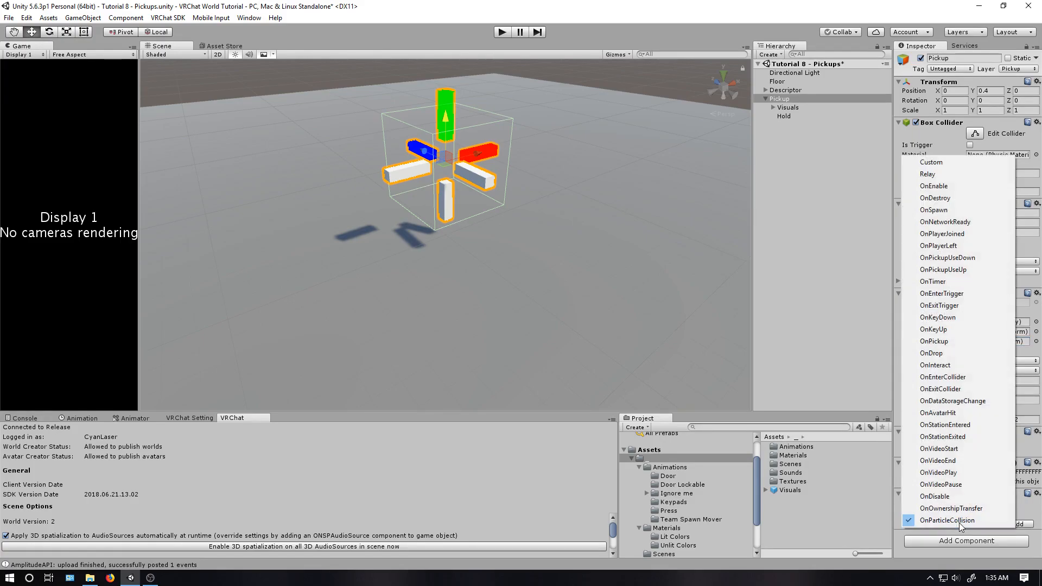
mouse_move(945, 341)
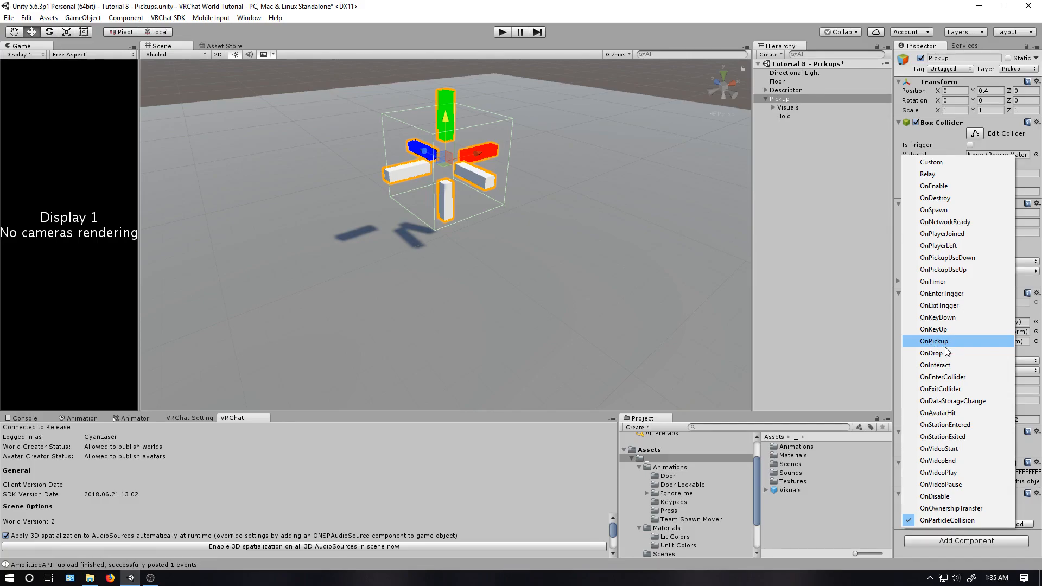
left_click(933, 341)
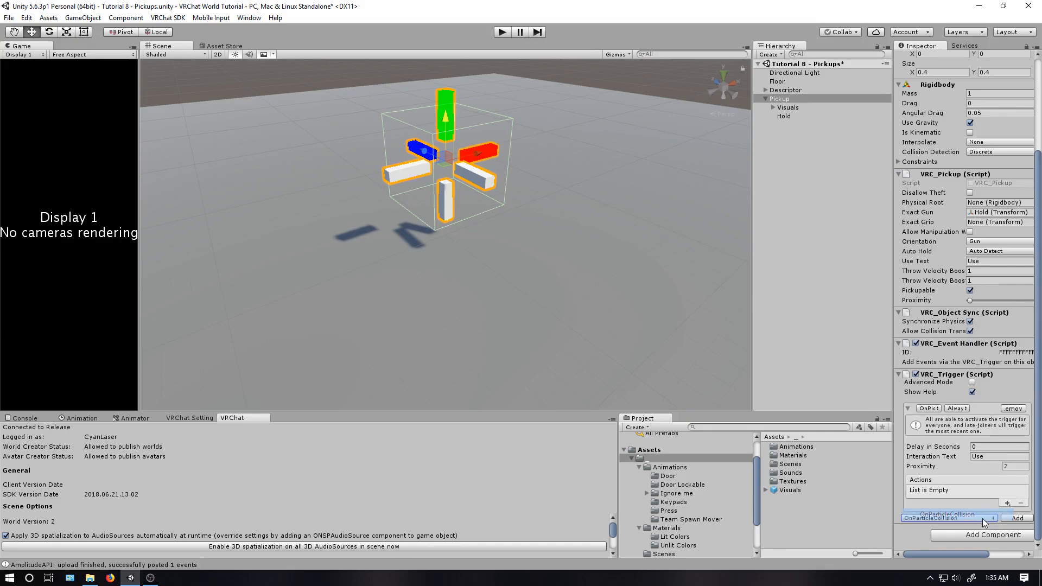
left_click(947, 518)
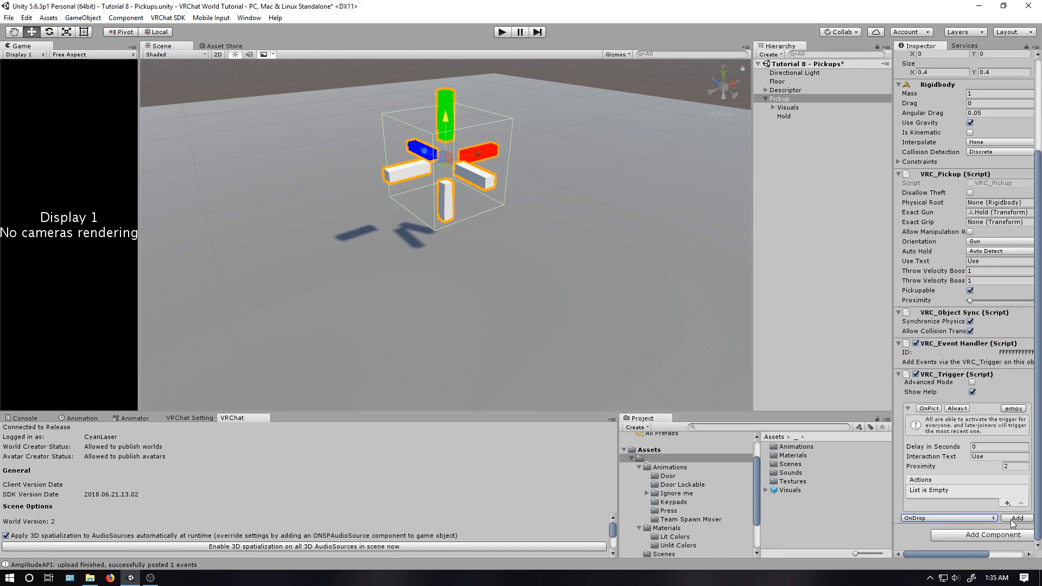
left_click(1016, 518)
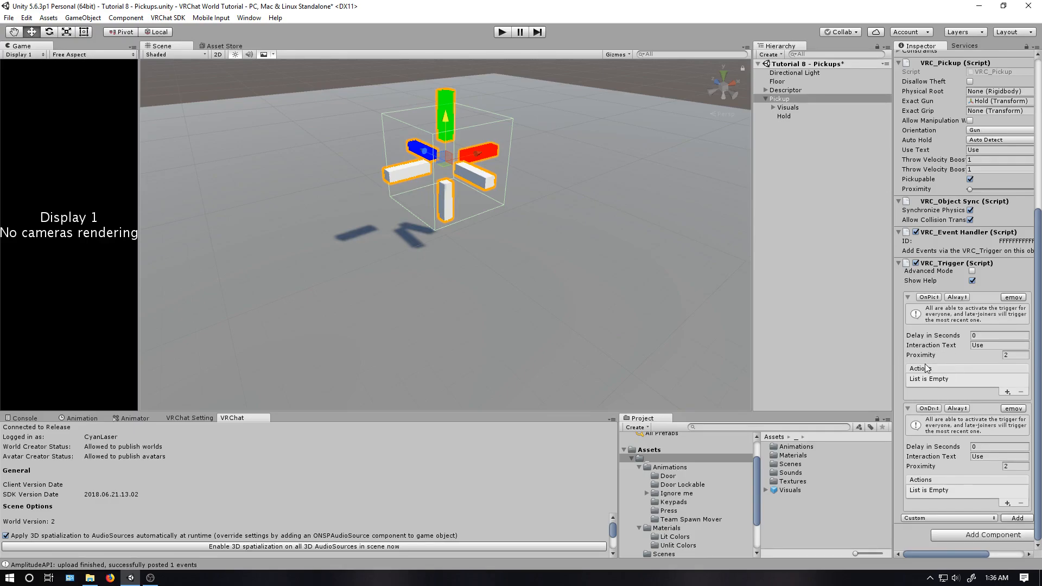
mouse_move(967, 452)
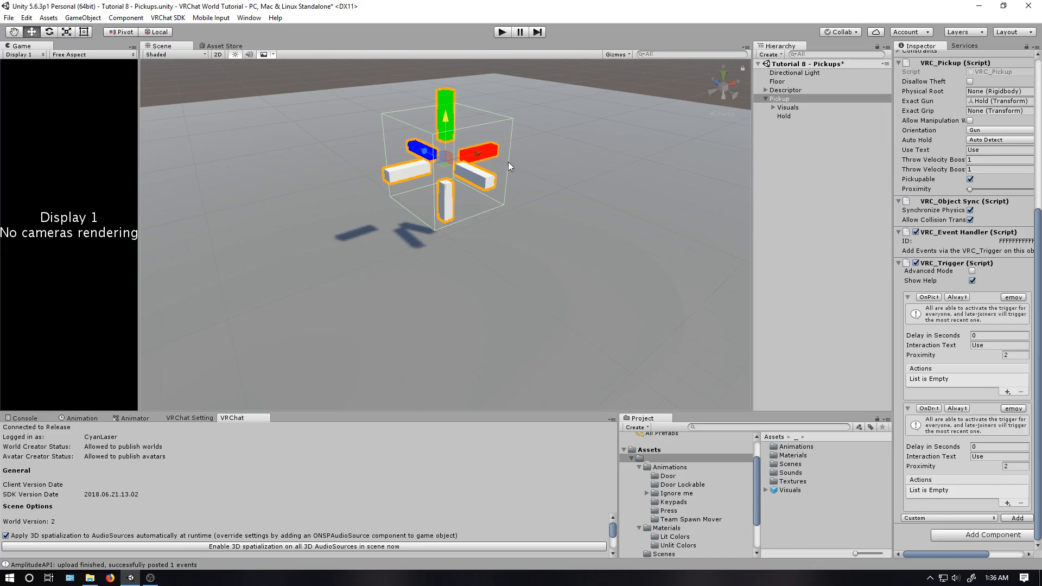
mouse_move(935, 399)
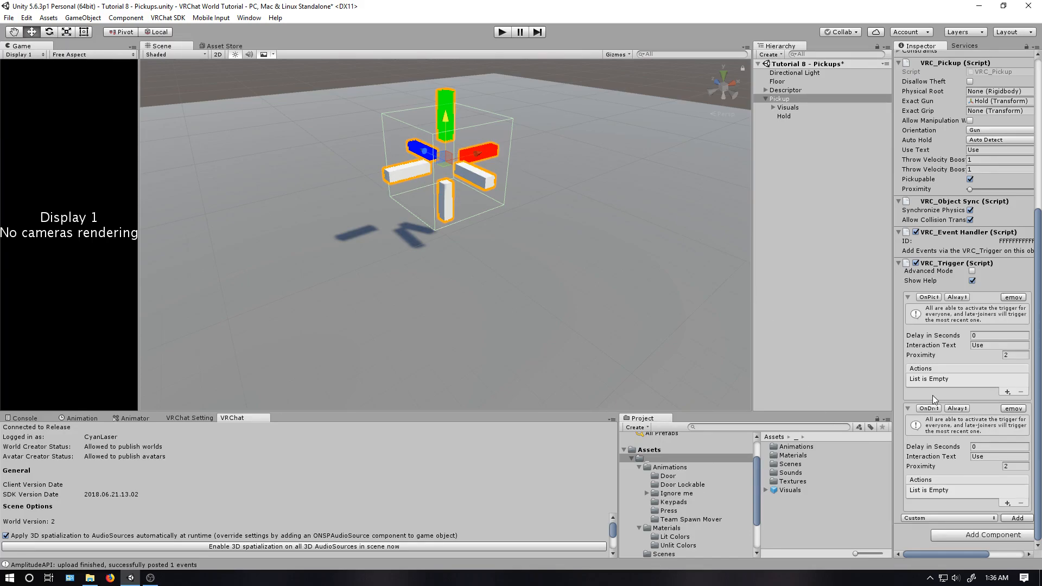
Add a 0.1-scale sphere under Pickup at Z 1, remove its collider, name it Picked Up Sphere.
right_click(775, 98)
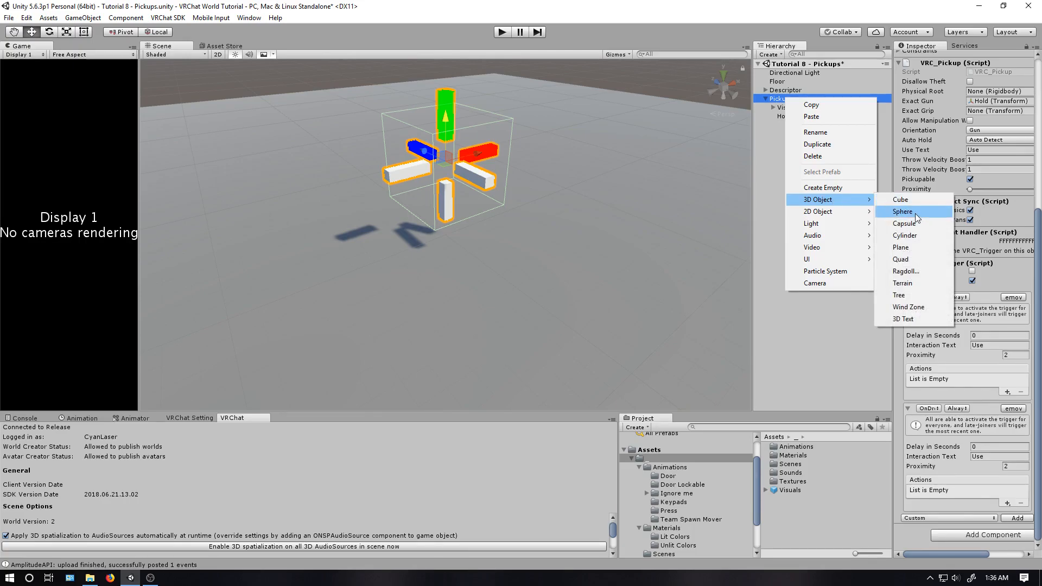
left_click(902, 211)
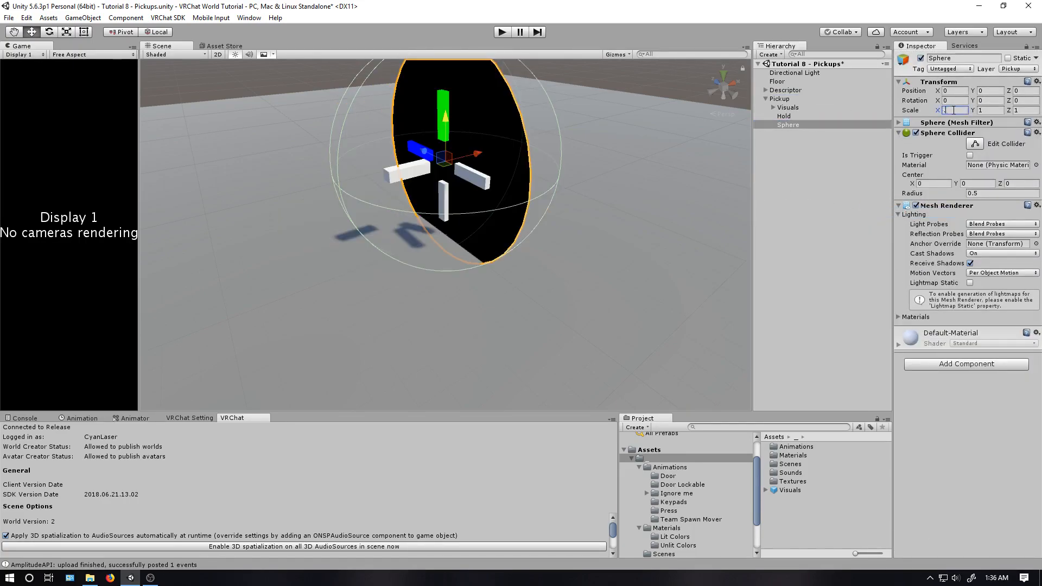
type("0.1")
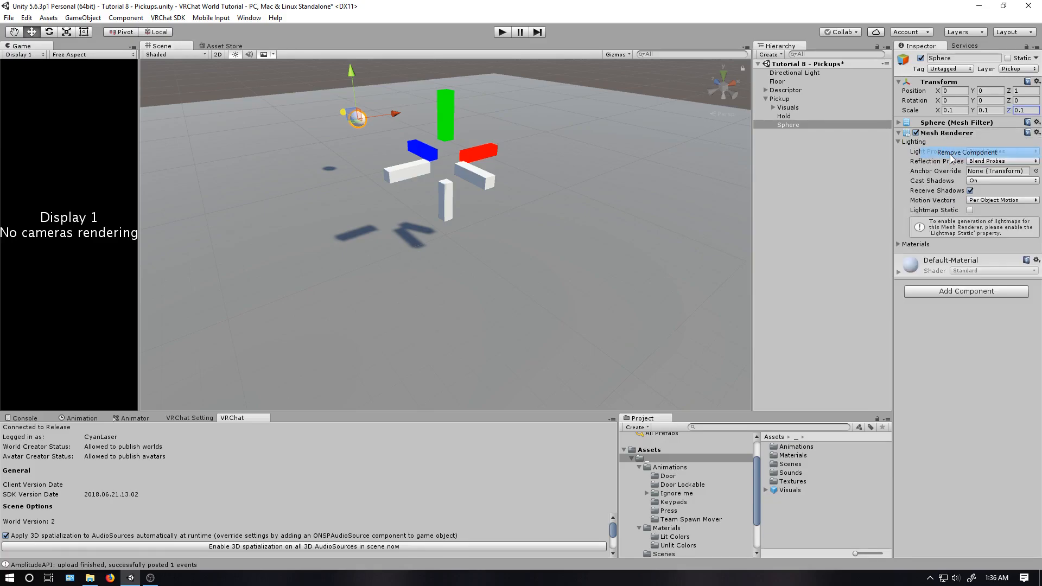
left_click(788, 125)
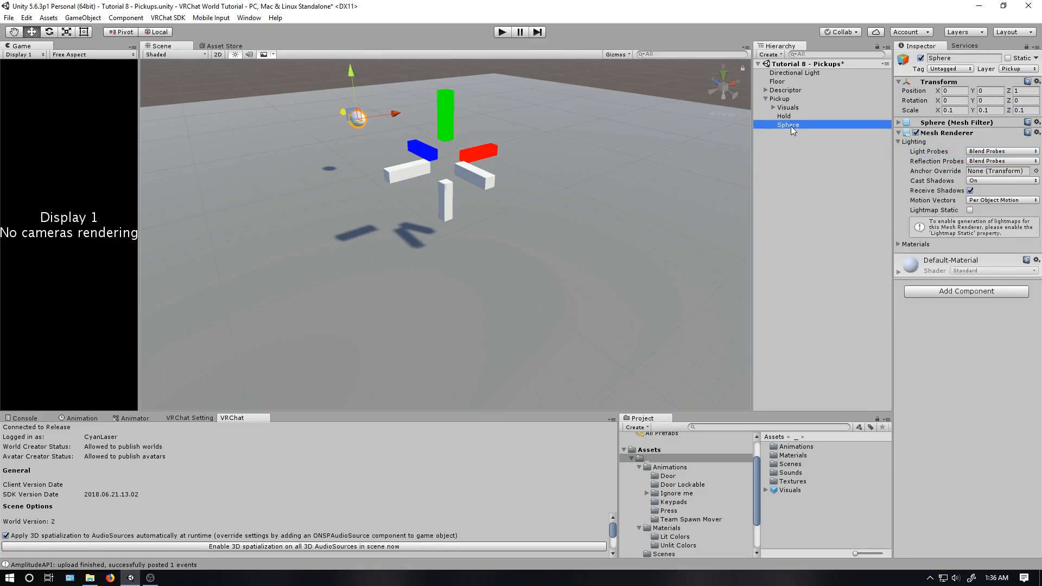
double_click(787, 125)
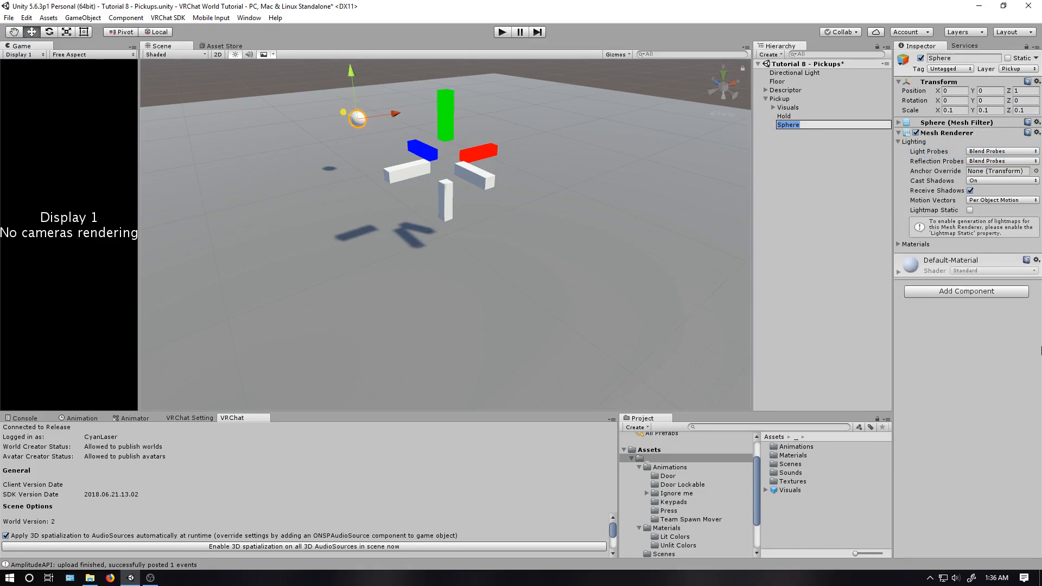
type("Picked Up")
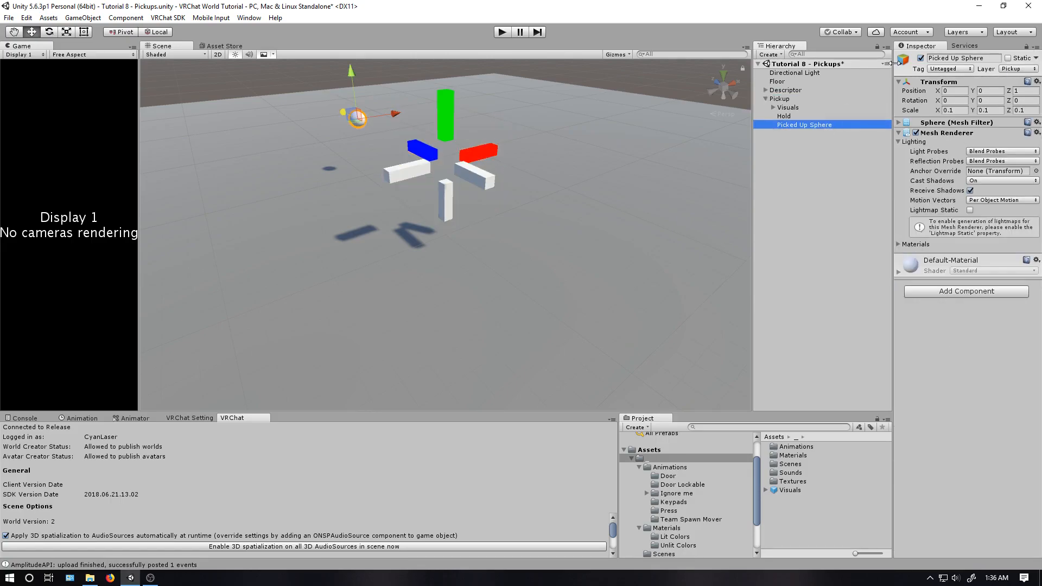
left_click(779, 99)
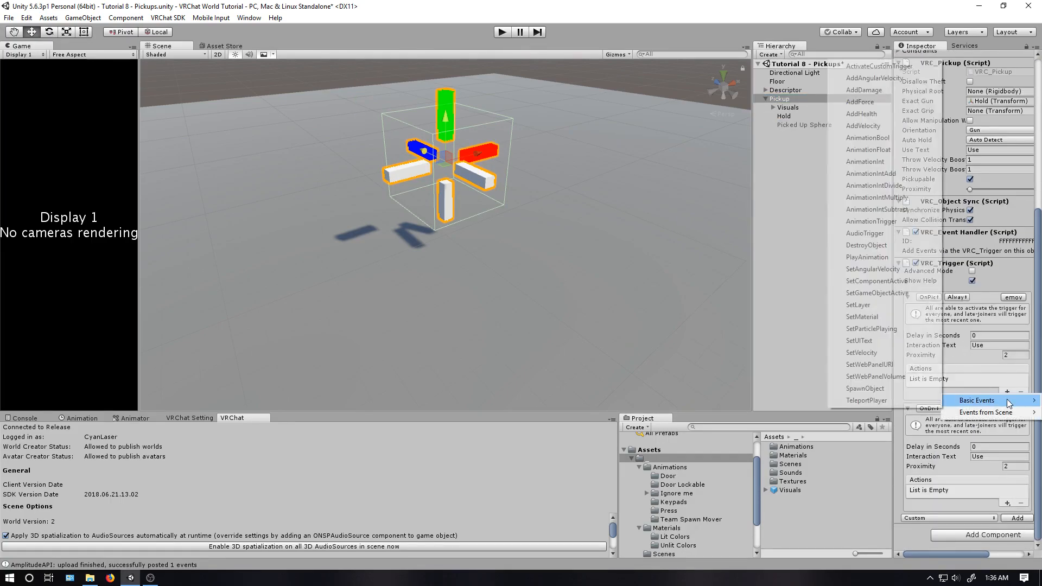
Add a SetGameObjectActive action to the OnDrop event to turn Picked Up Sphere off.
left_click(975, 400)
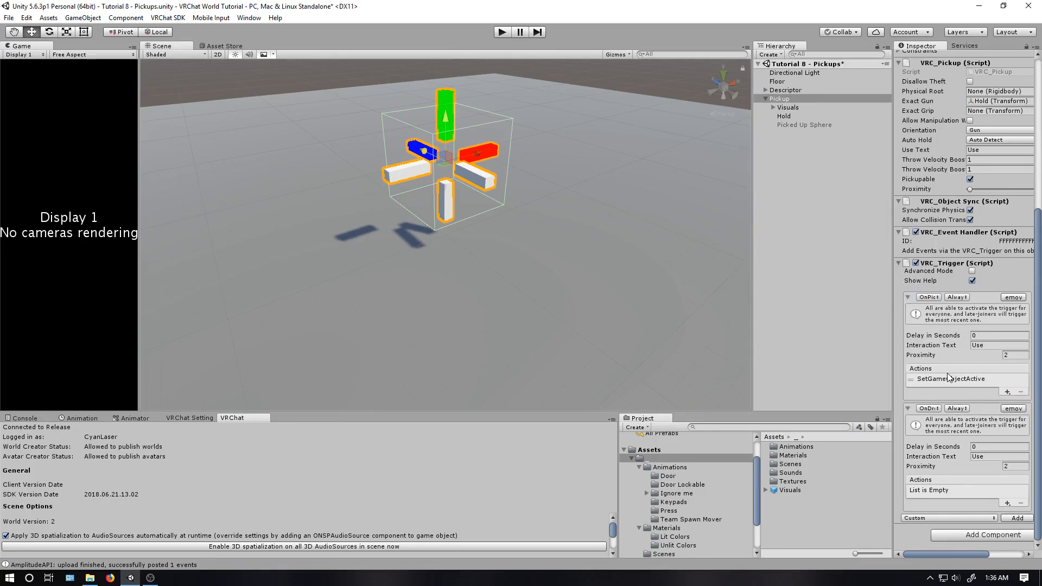
left_click(949, 379)
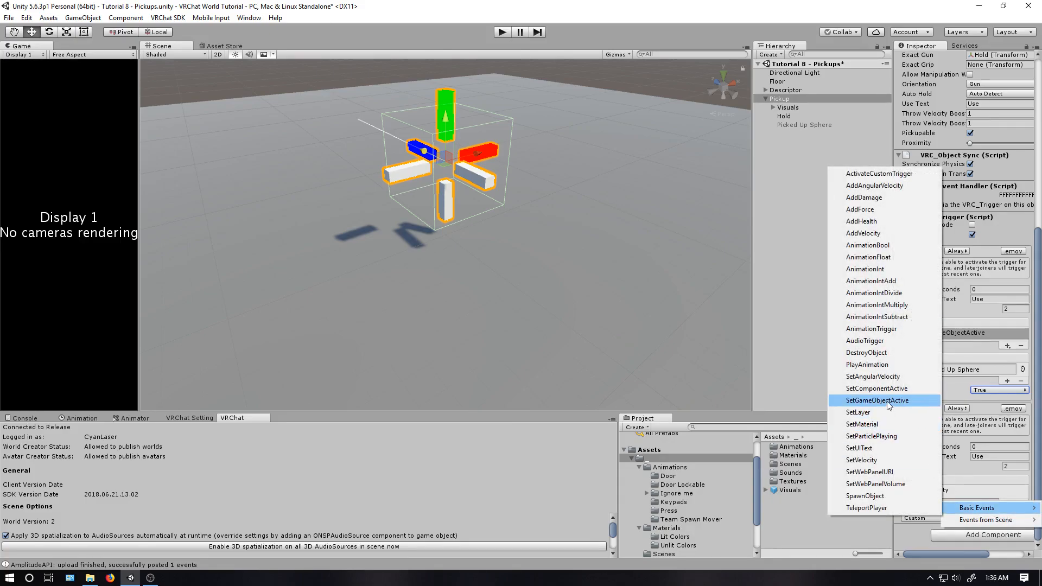
left_click(876, 400)
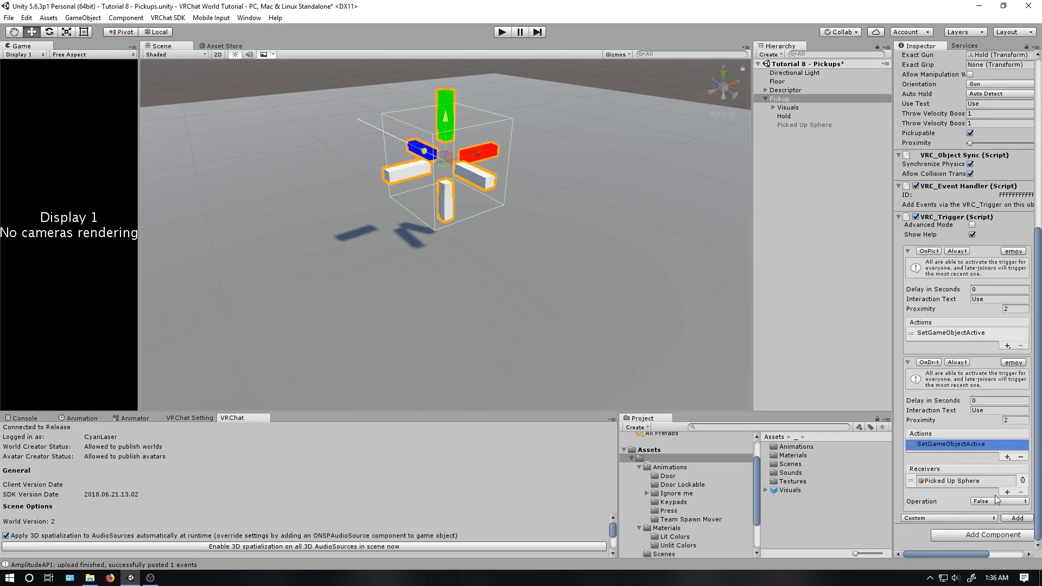
mouse_move(341, 117)
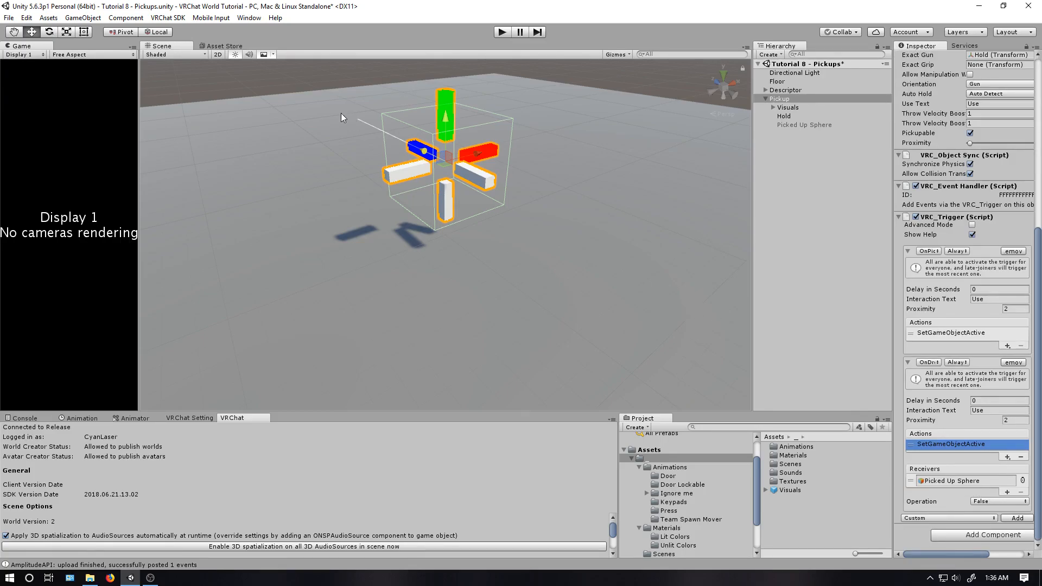
mouse_move(787, 104)
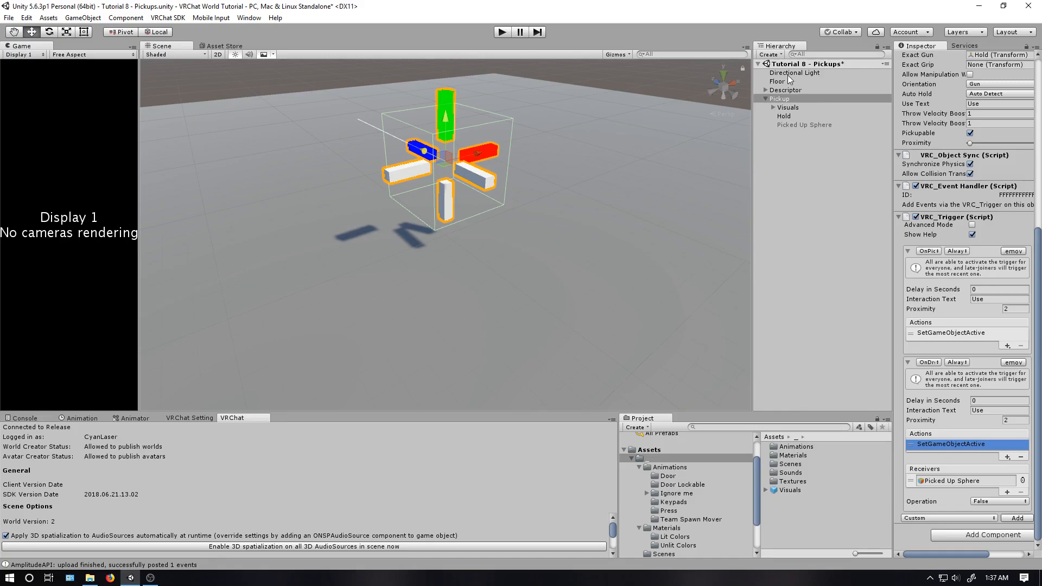
mouse_move(939, 372)
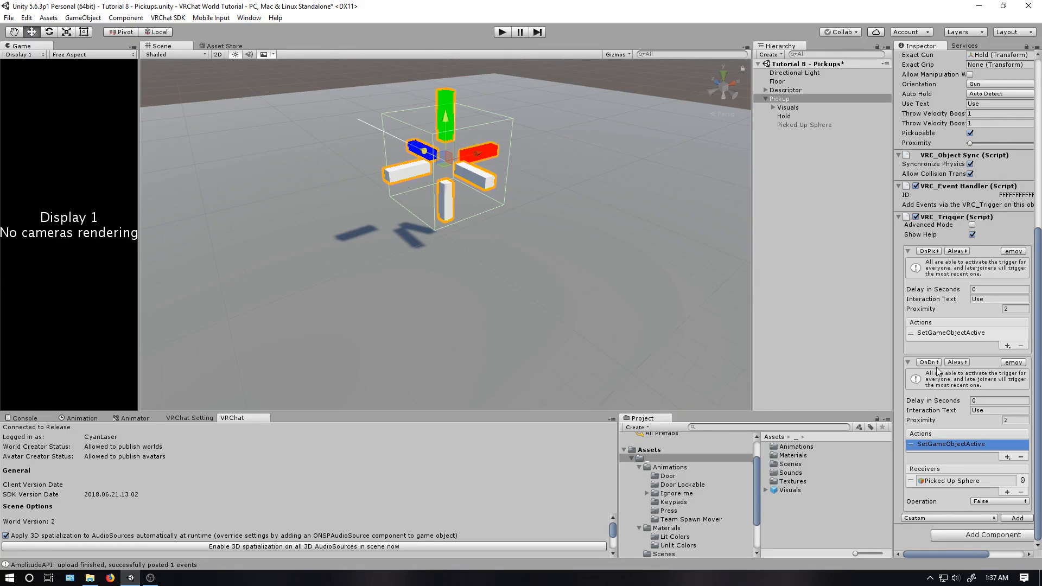
mouse_move(939, 371)
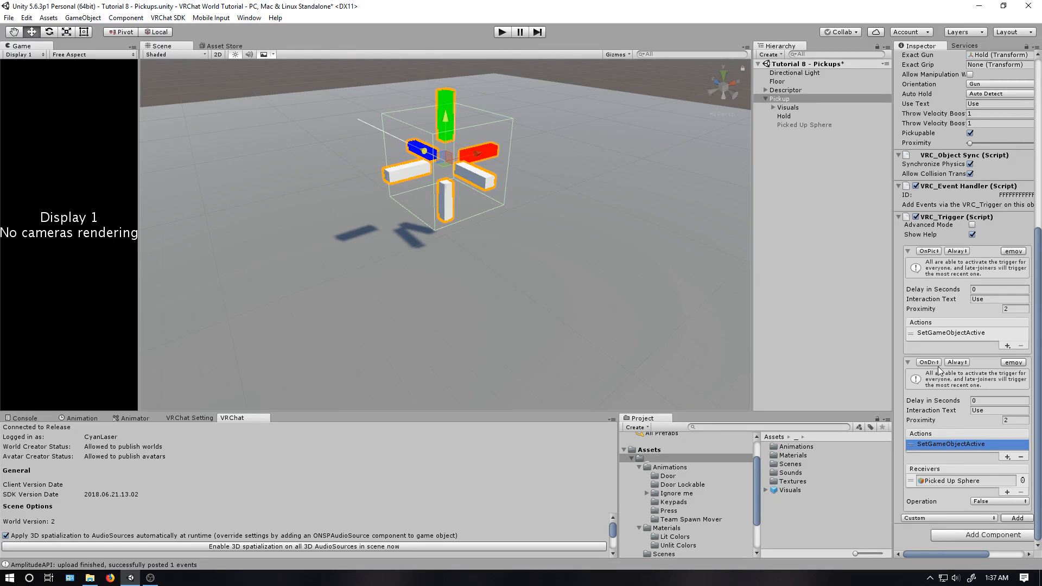
mouse_move(958, 331)
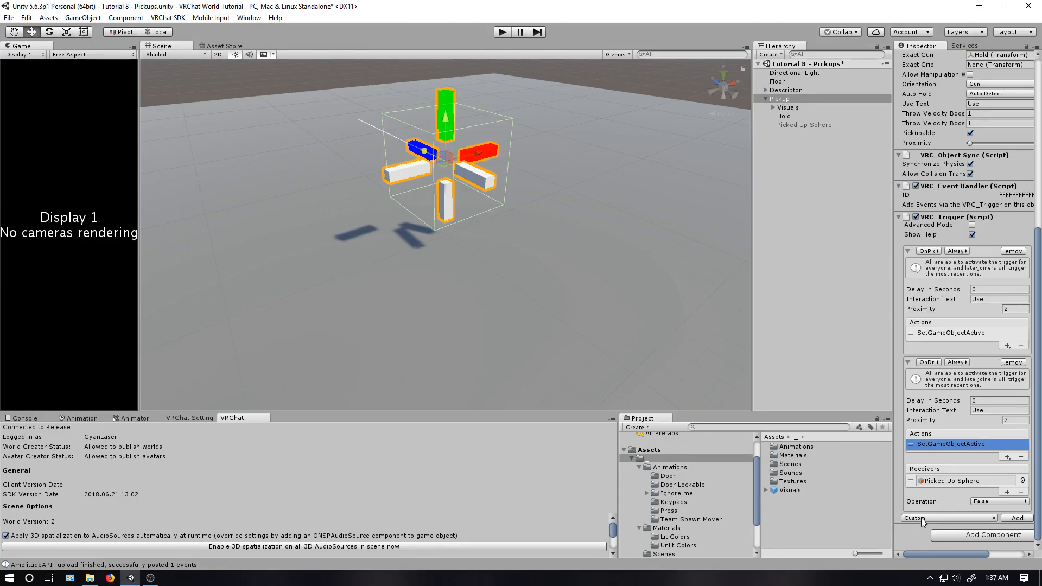
Add OnPickupUseDown and OnPickupUseUp events to the Pickup's VRC_Trigger.
left_click(946, 517)
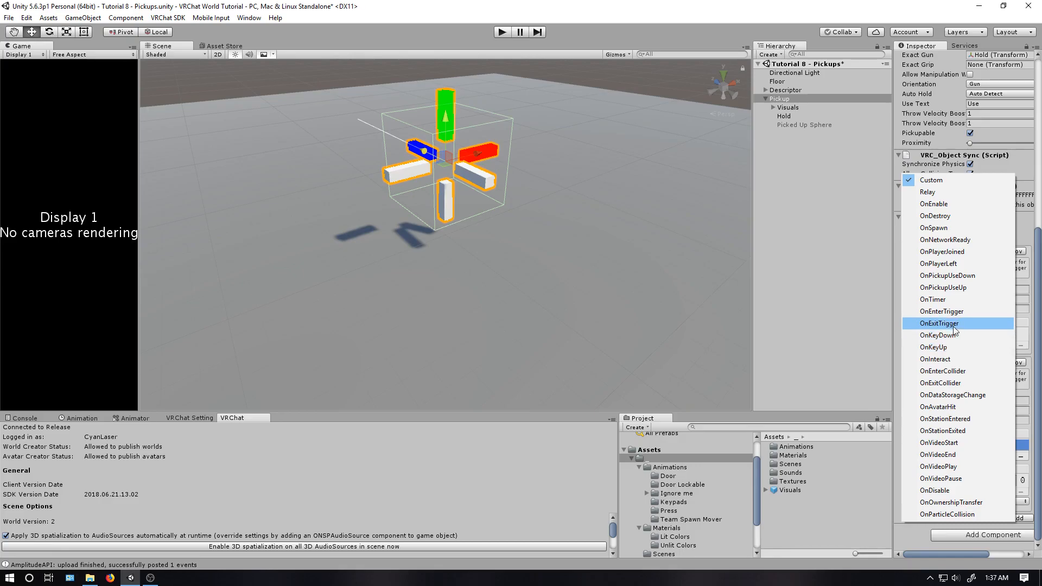
left_click(938, 322)
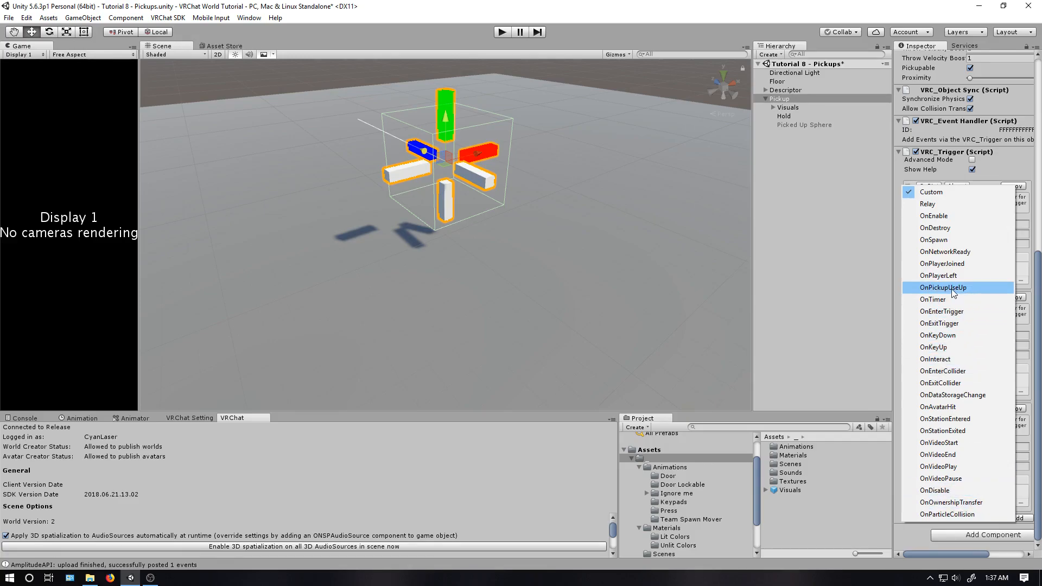
left_click(942, 287)
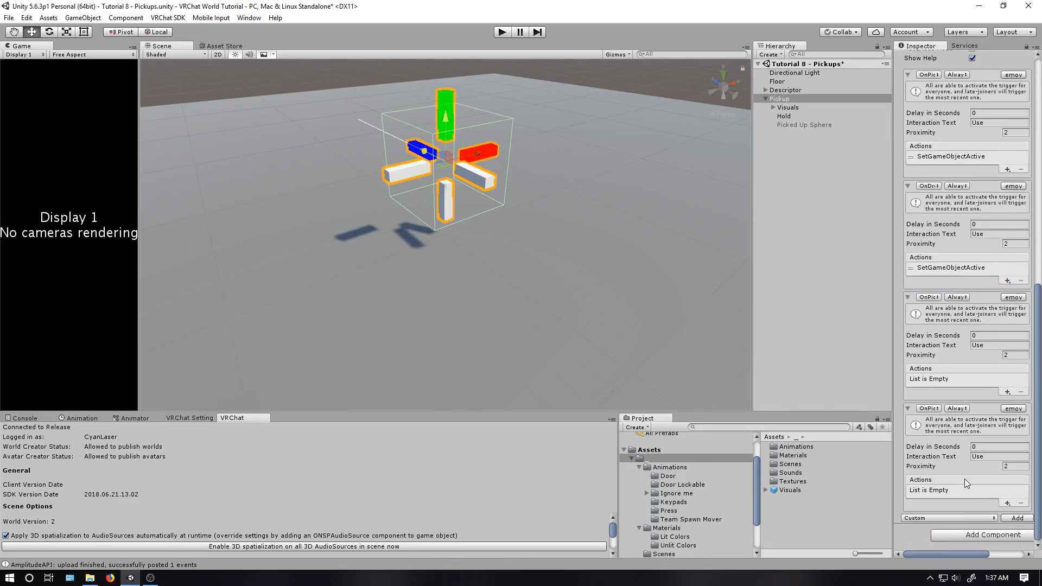
left_click(779, 99)
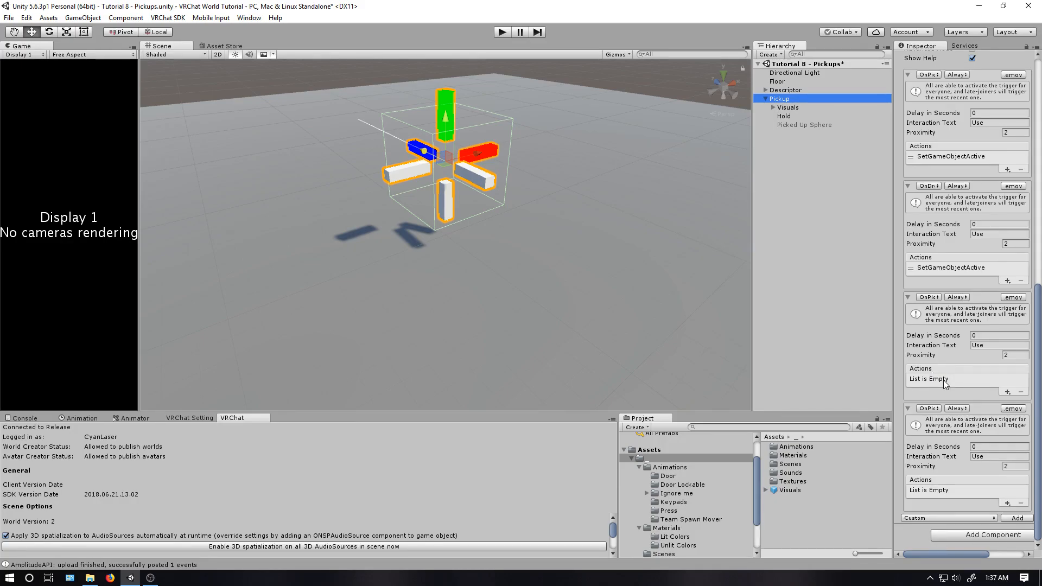
mouse_move(963, 410)
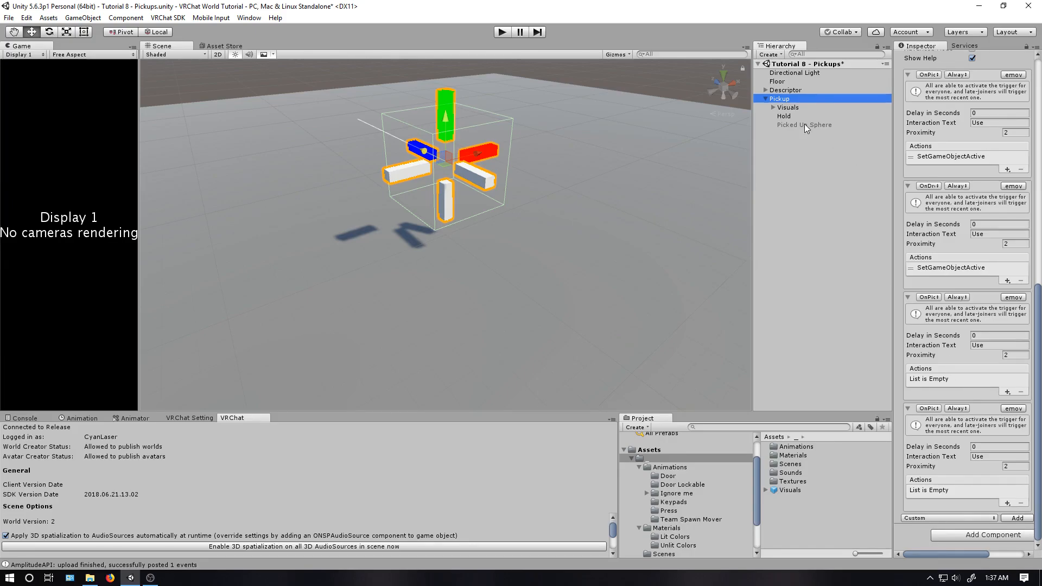
Duplicate Picked Up Sphere, rename the copy 'Use Sphere', and reselect Pickup.
left_click(809, 133)
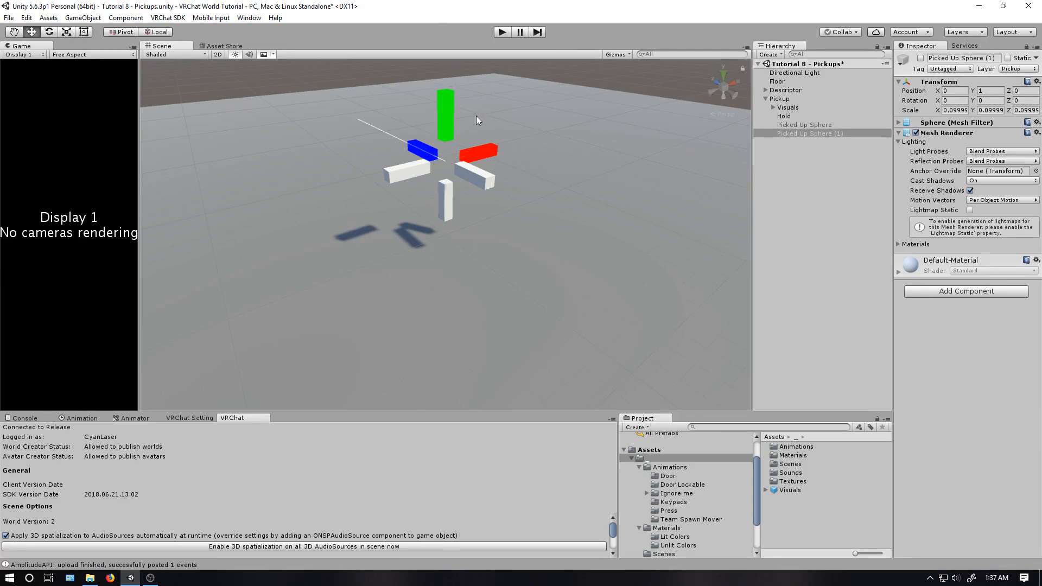
left_click(809, 133)
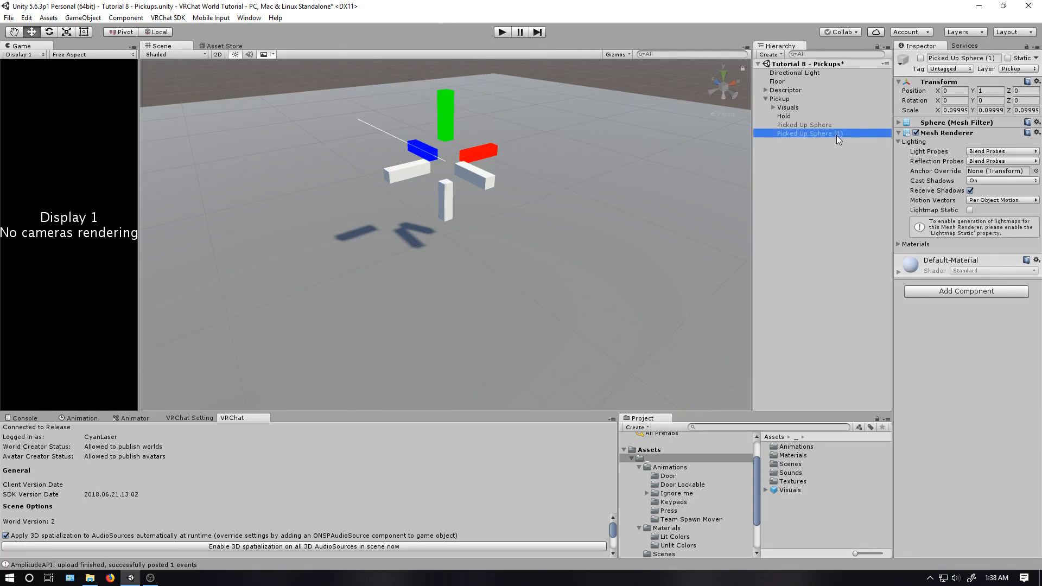
double_click(808, 133)
type("Pik")
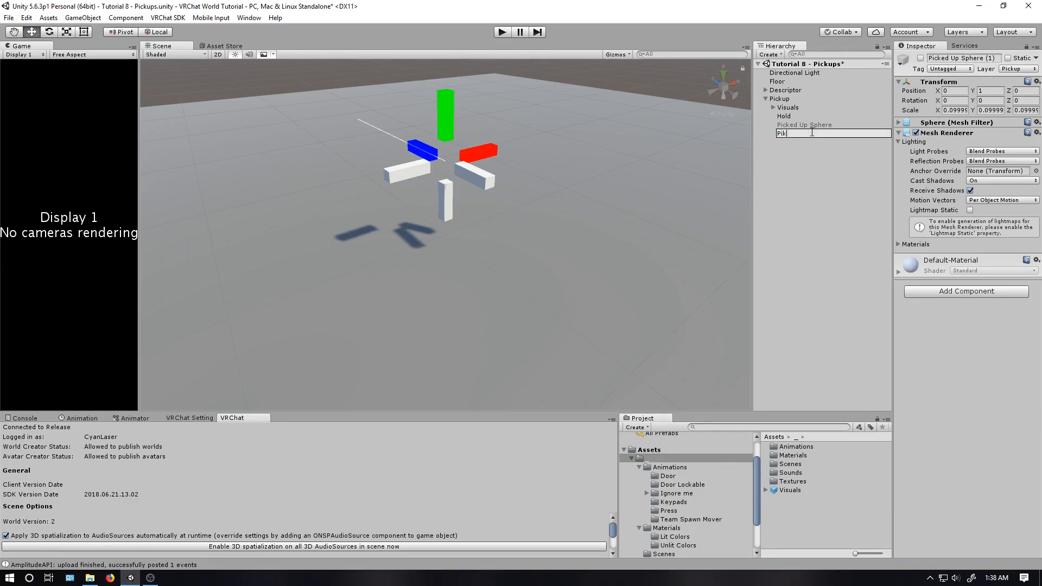
type("Use Sphere")
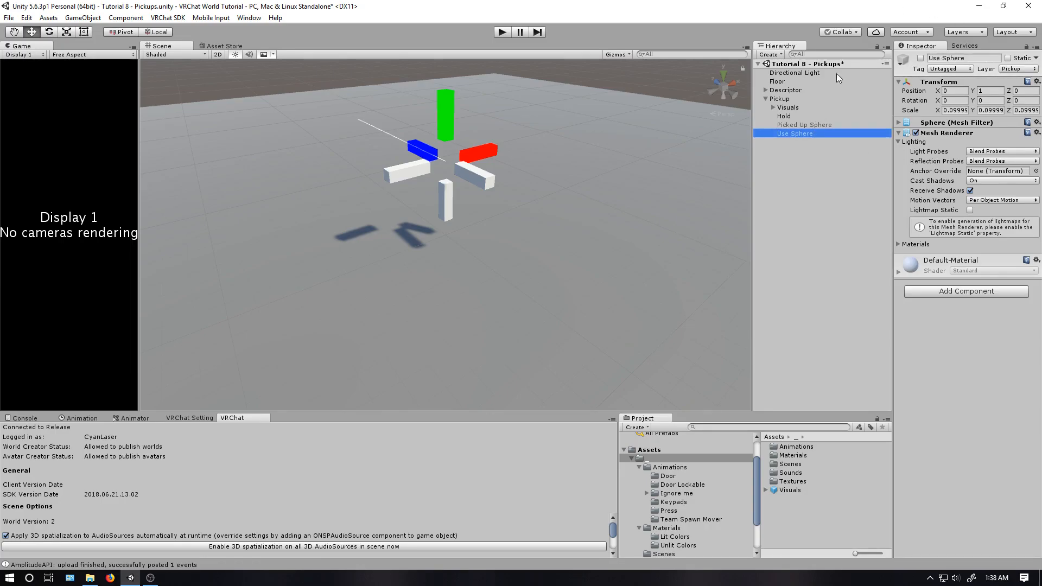
left_click(778, 98)
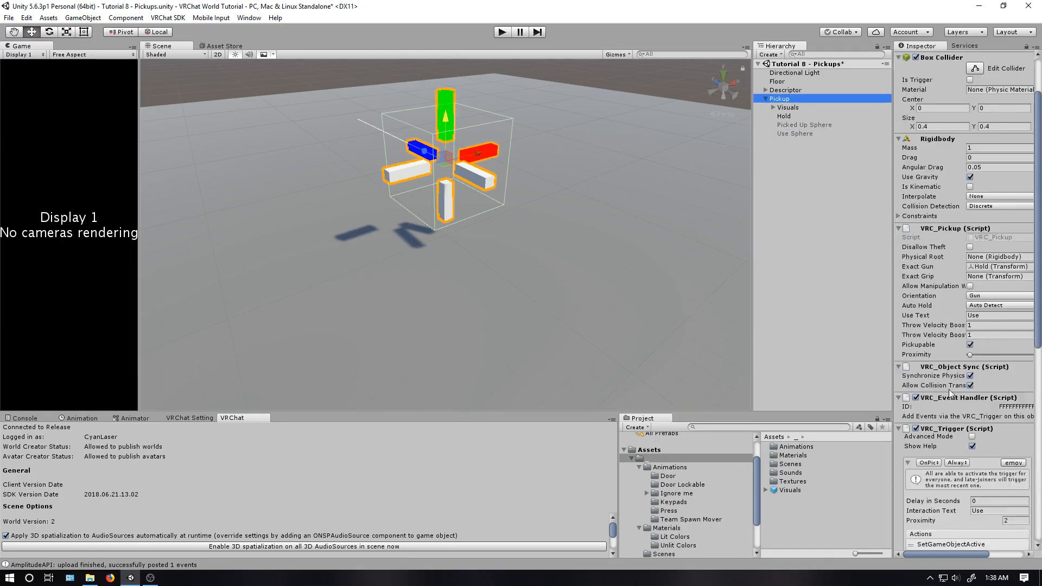
Start adding a Basic Events action to the OnPickupUseDown event.
scroll("down", 3)
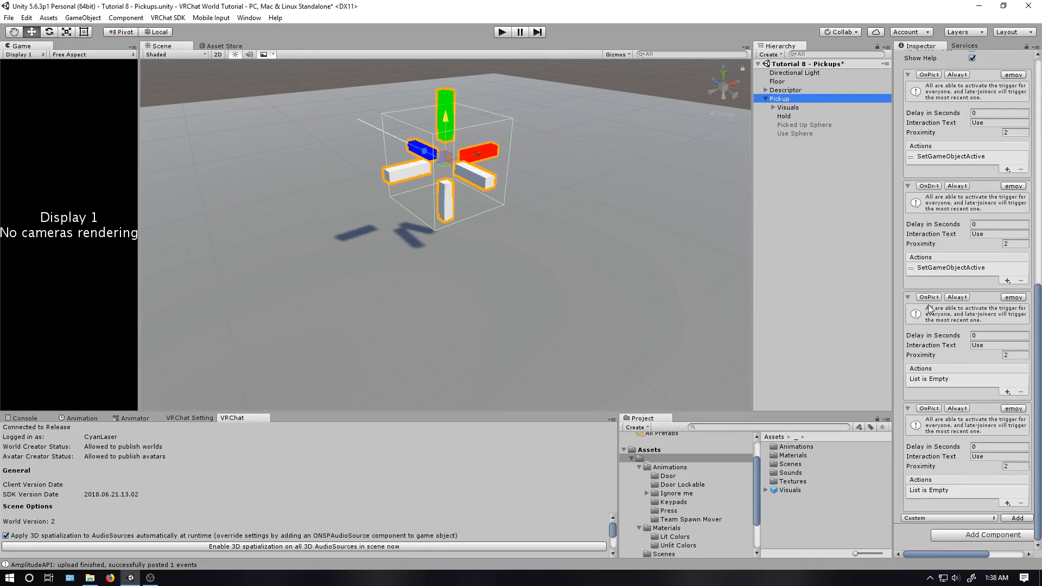
left_click(928, 297)
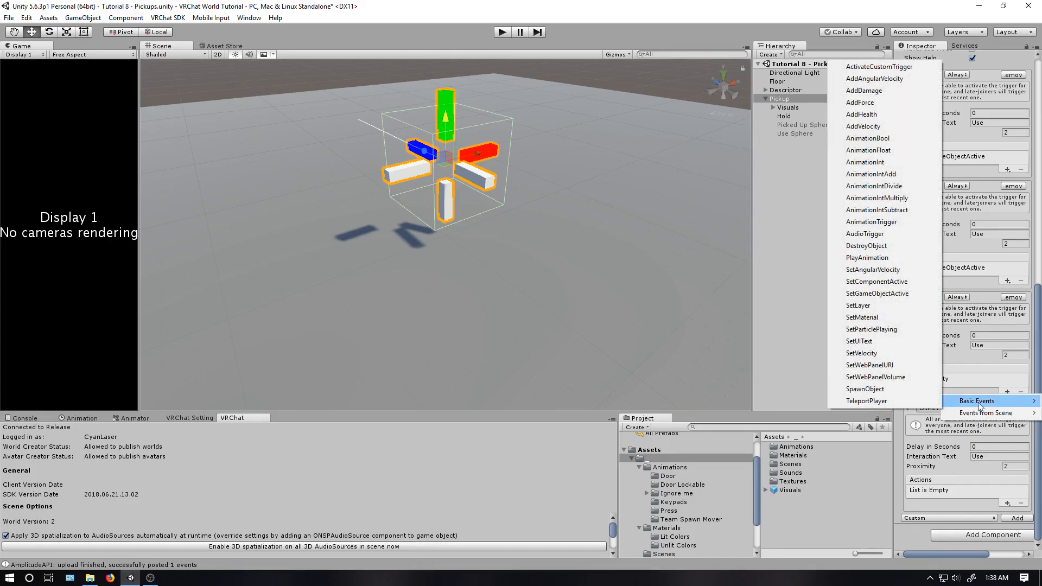
left_click(876, 293)
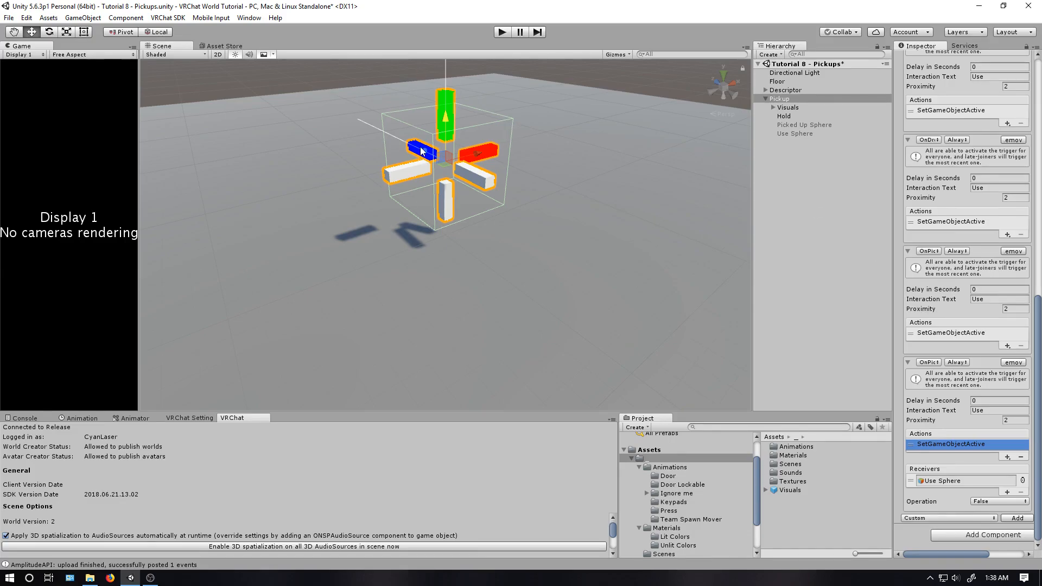
mouse_move(355, 103)
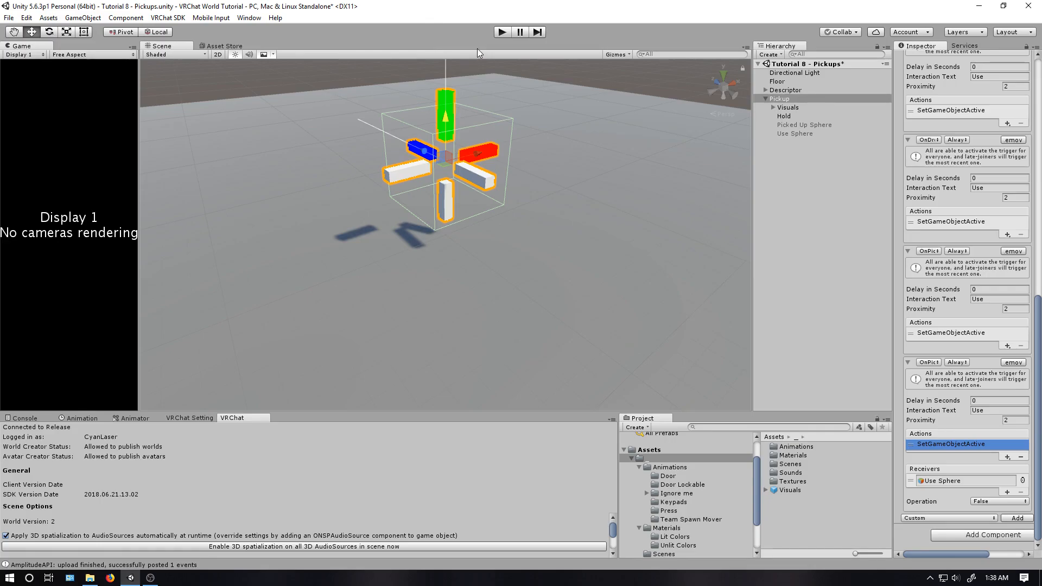
mouse_move(447, 95)
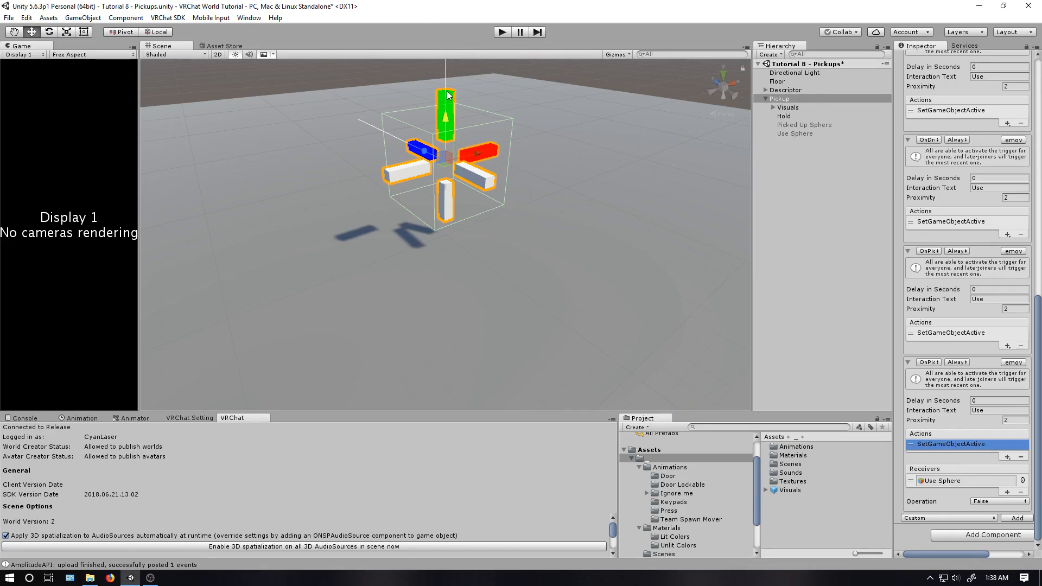
mouse_move(379, 131)
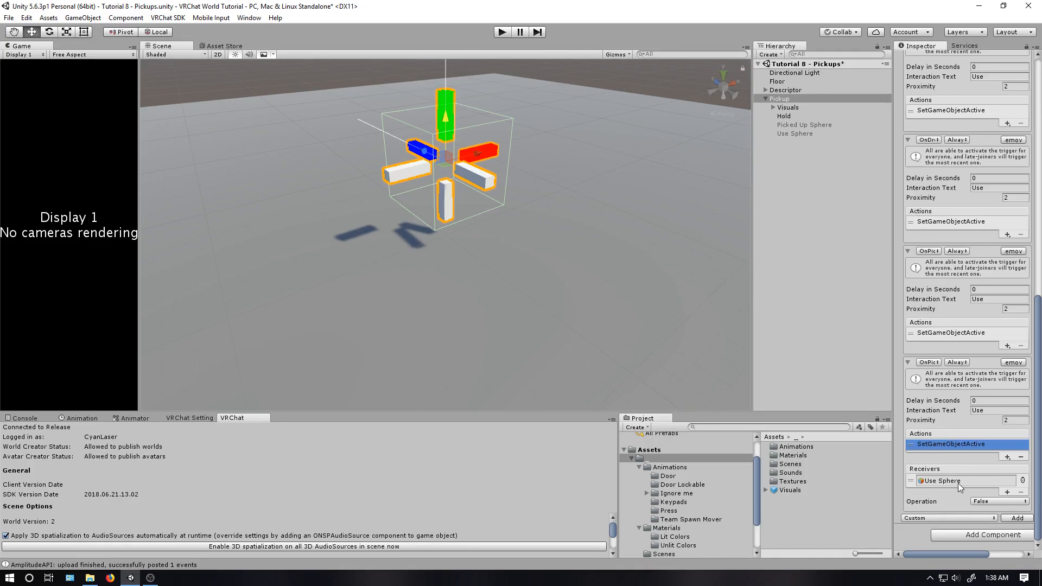
scroll("down", 3)
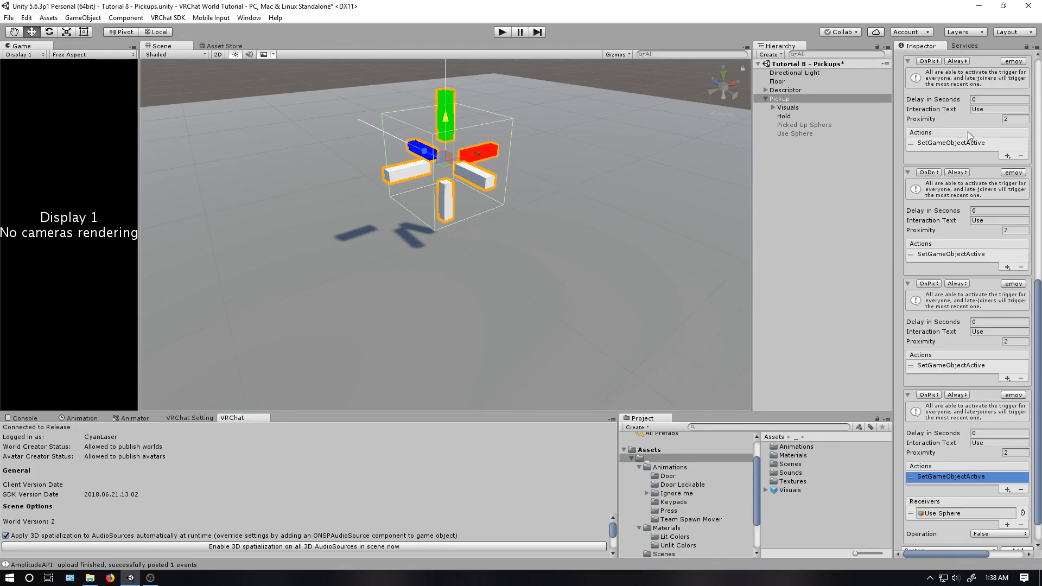
left_click(956, 93)
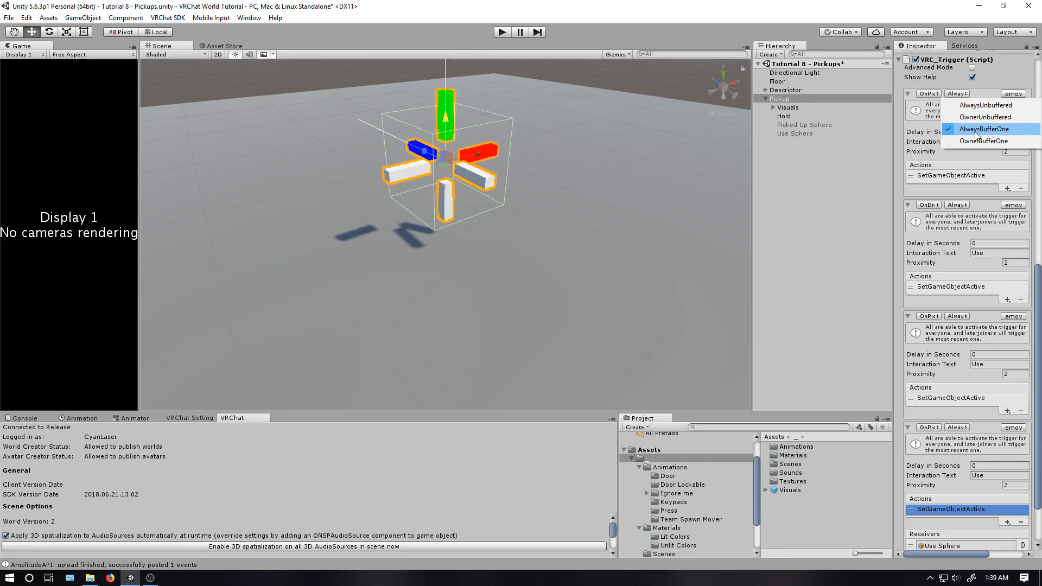
left_click(984, 129)
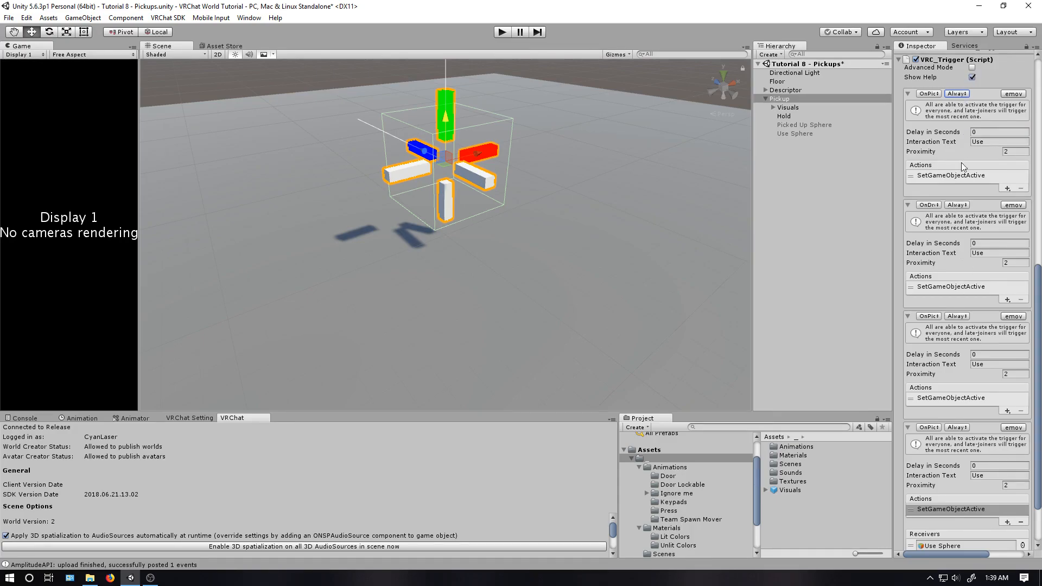
mouse_move(983, 486)
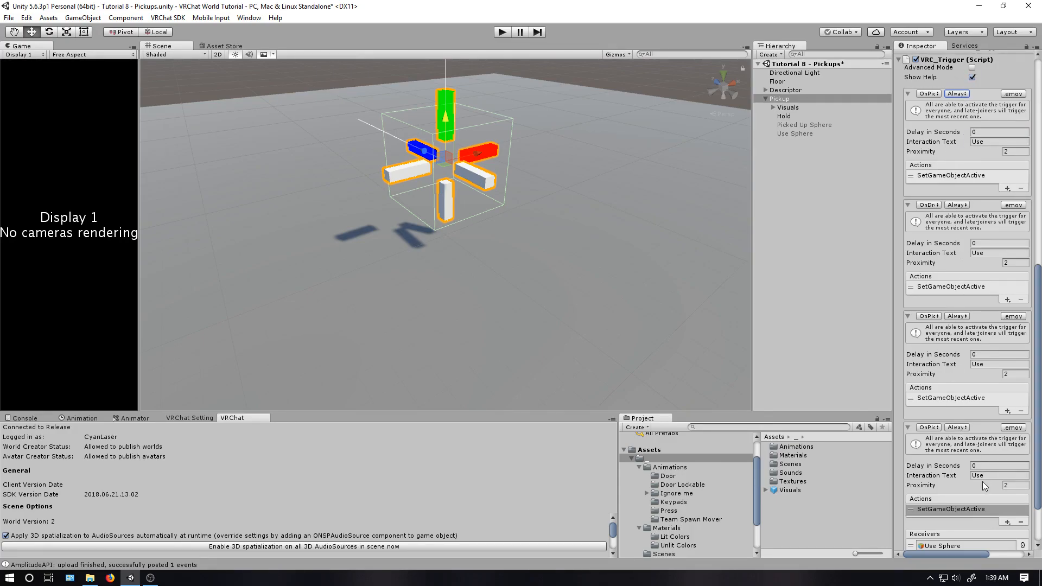